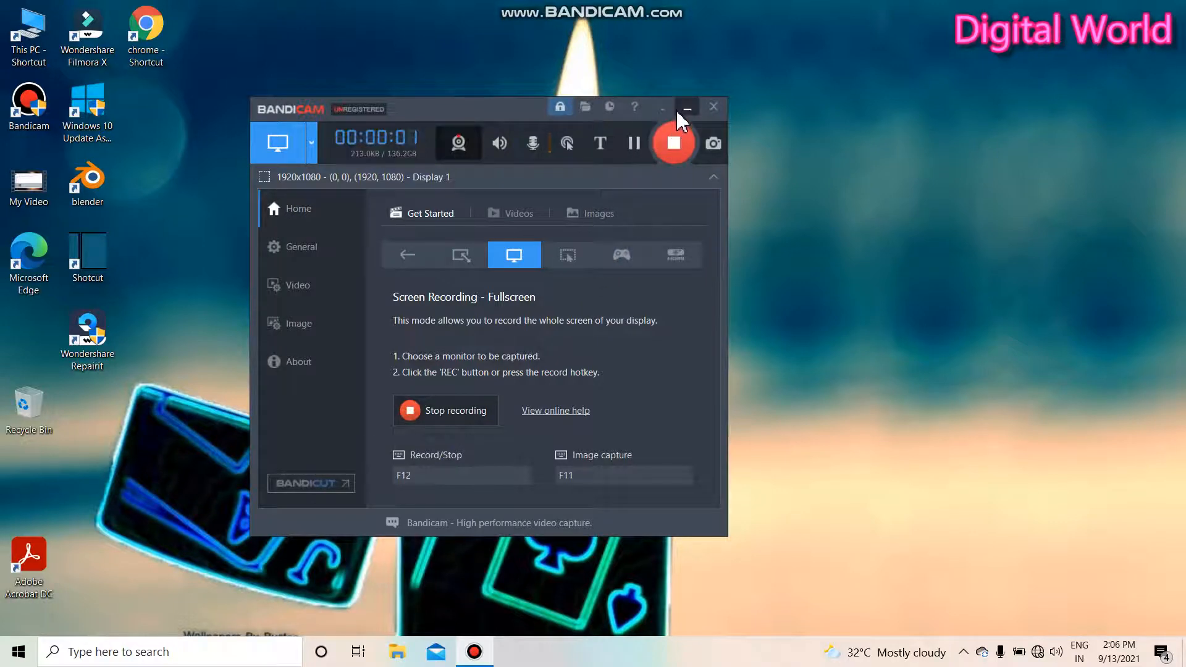
Step: Minimize the Bandicam window so the desktop shows while recording continues
{"action": "left_click", "coordinate": [687, 107]}
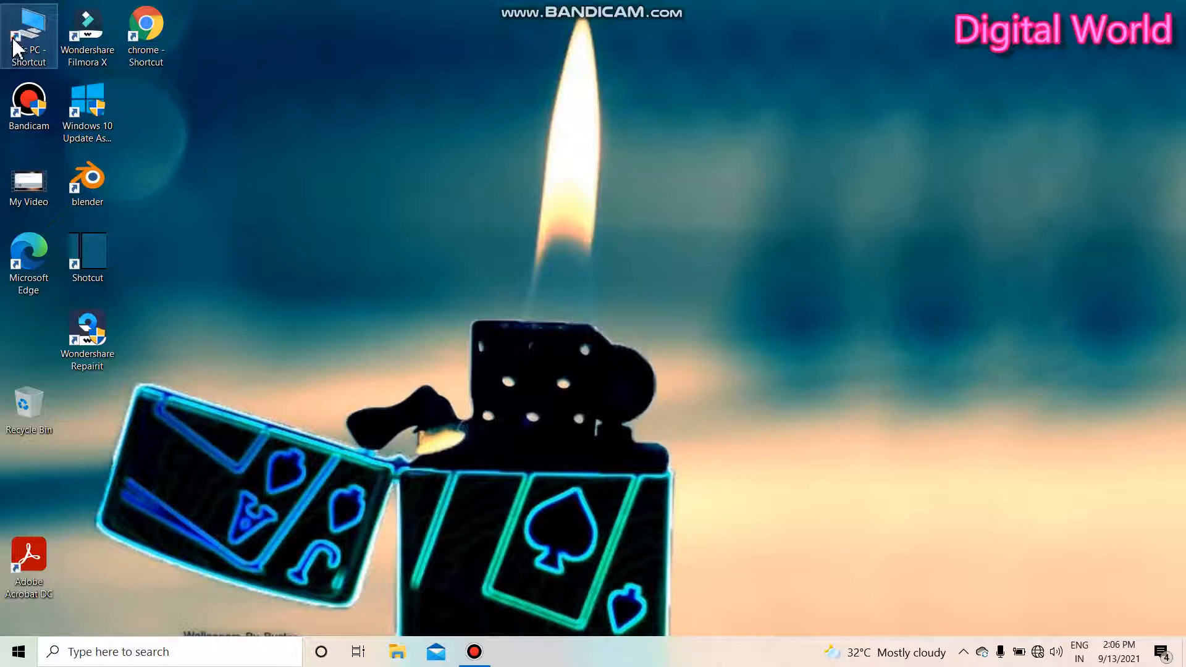
Step: Browse This PC, try USB Drive (Z:) and cancel its format prompt, leaving it selected
{"action": "double_click", "coordinate": [29, 30]}
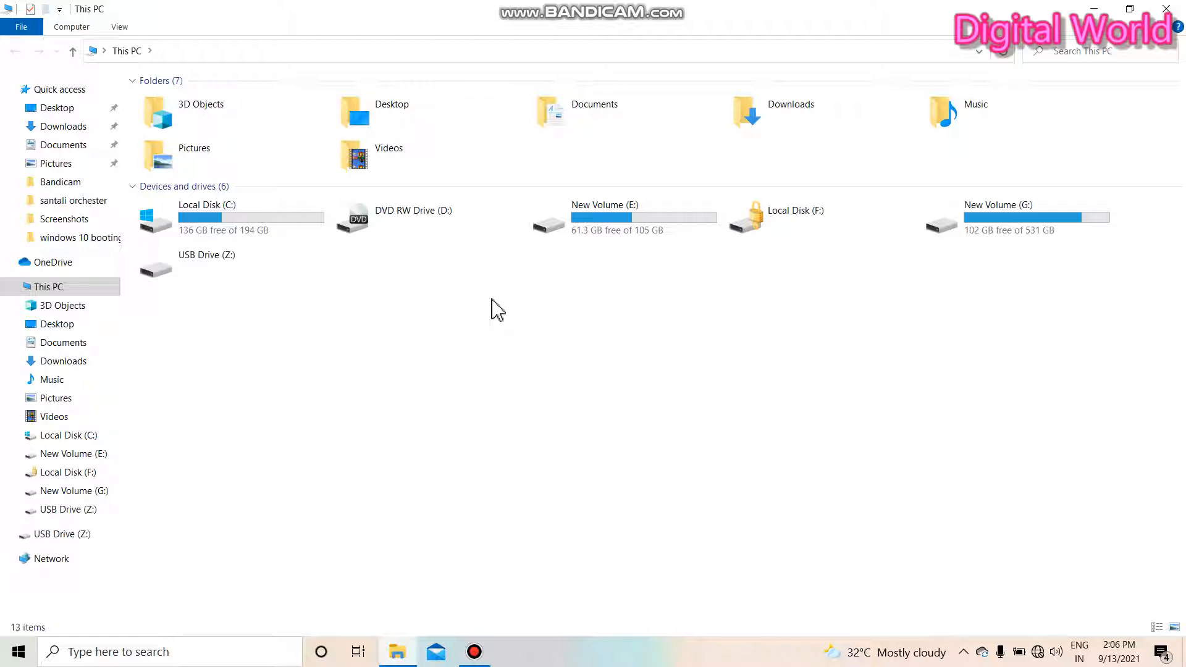
{"action": "double_click", "coordinate": [206, 265]}
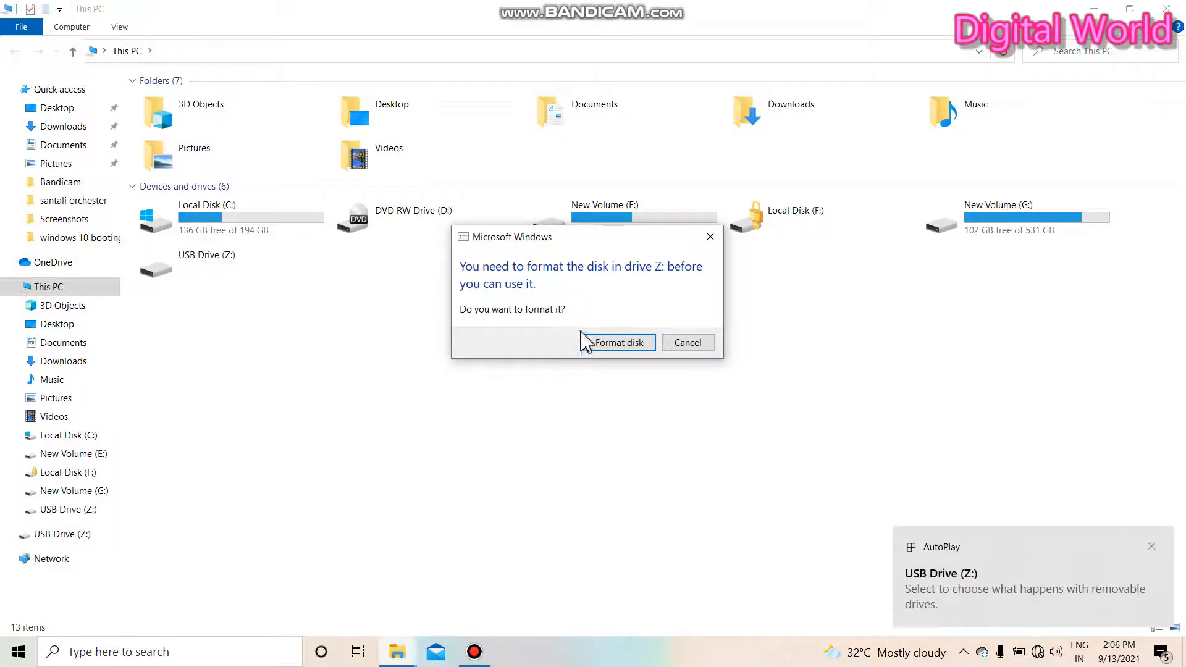
{"action": "left_click", "coordinate": [687, 342]}
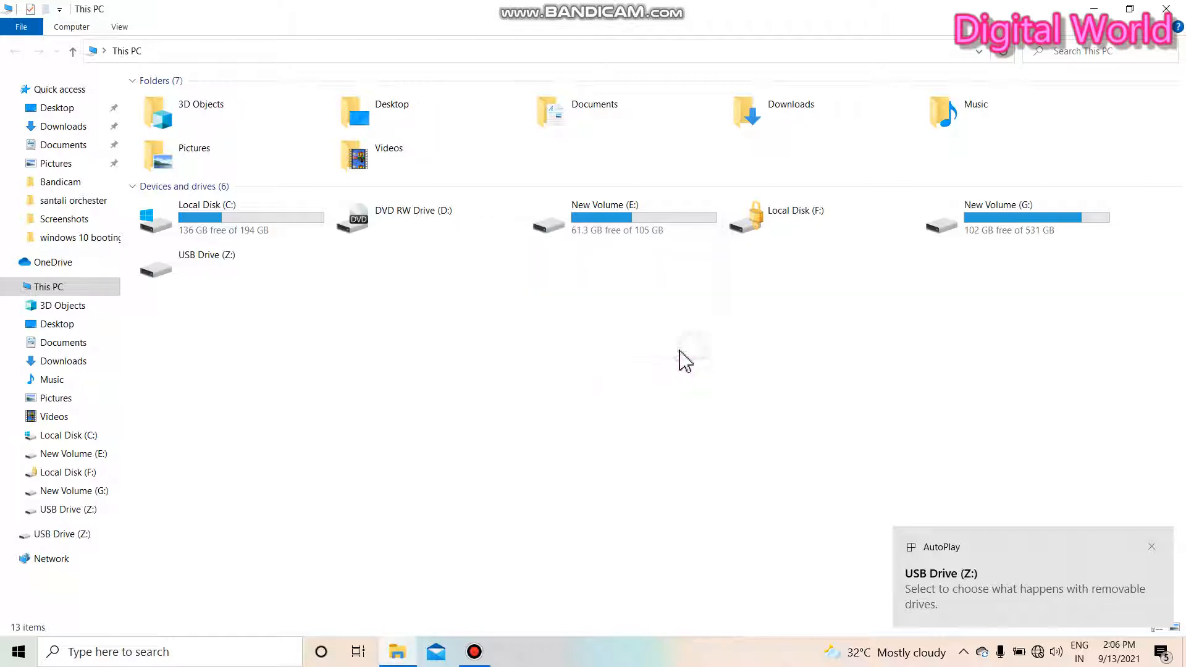
{"action": "left_click", "coordinate": [206, 262]}
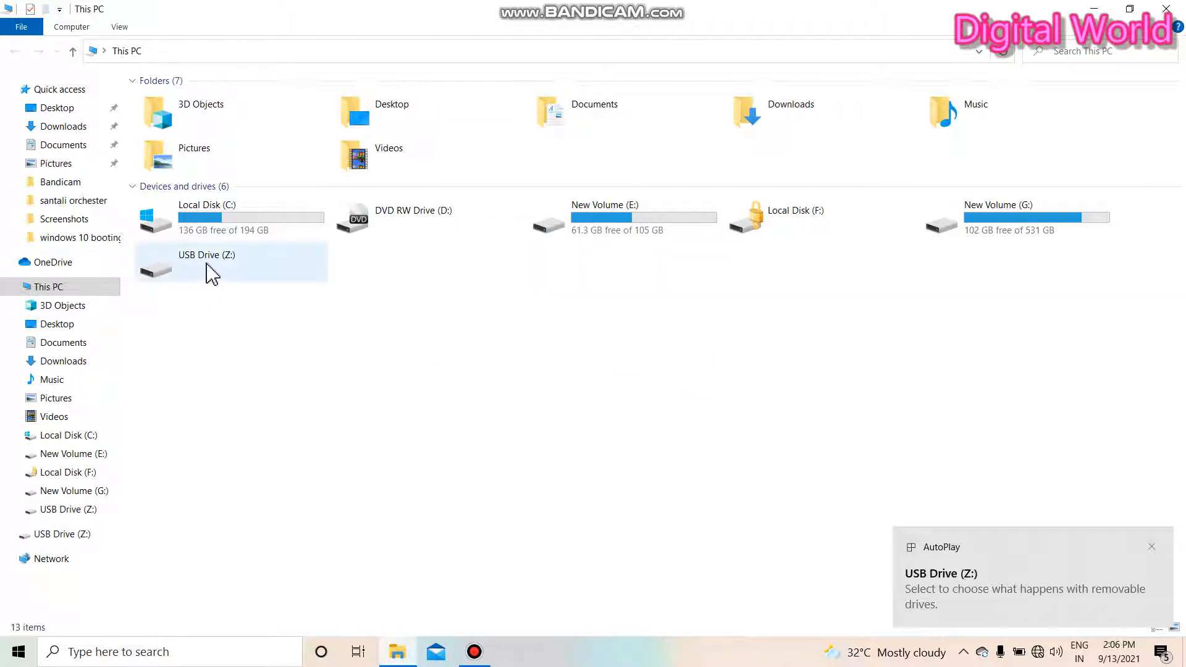
{"action": "left_click", "coordinate": [206, 264]}
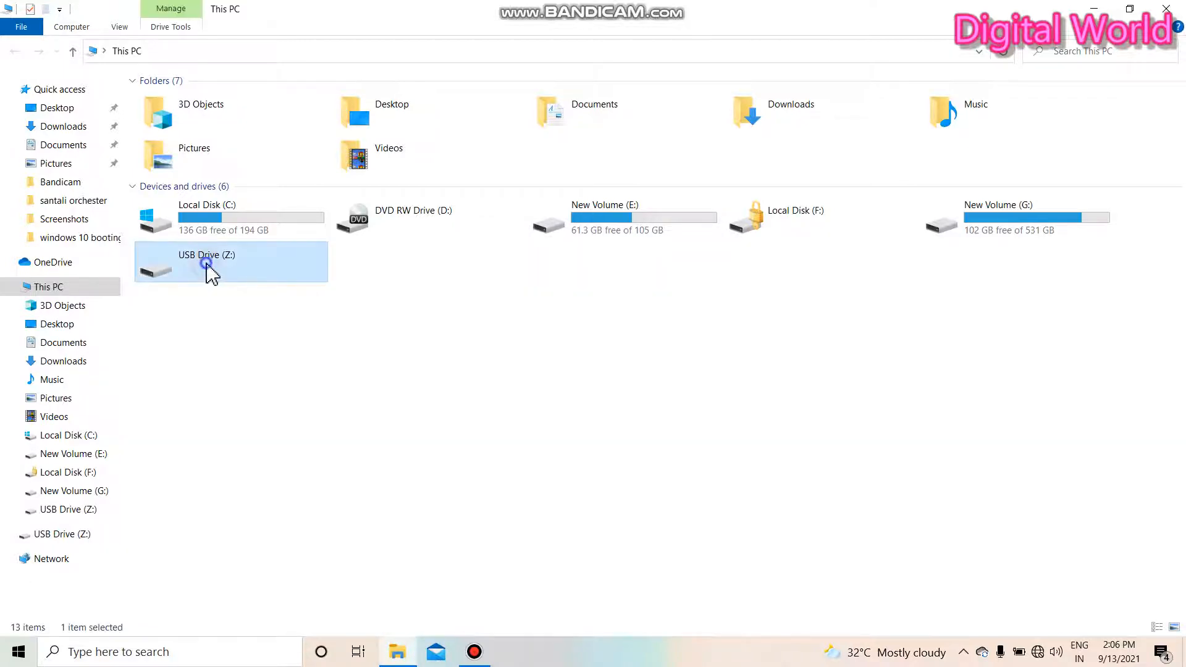
{"action": "right_click", "coordinate": [206, 264]}
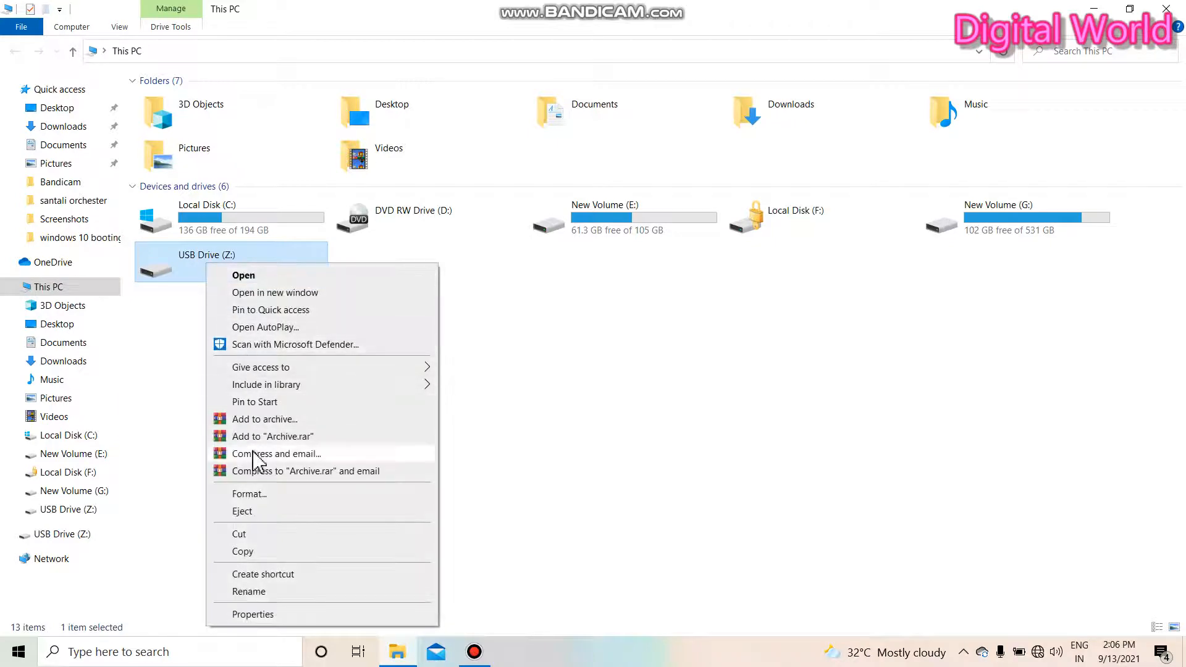
{"action": "left_click", "coordinate": [346, 394]}
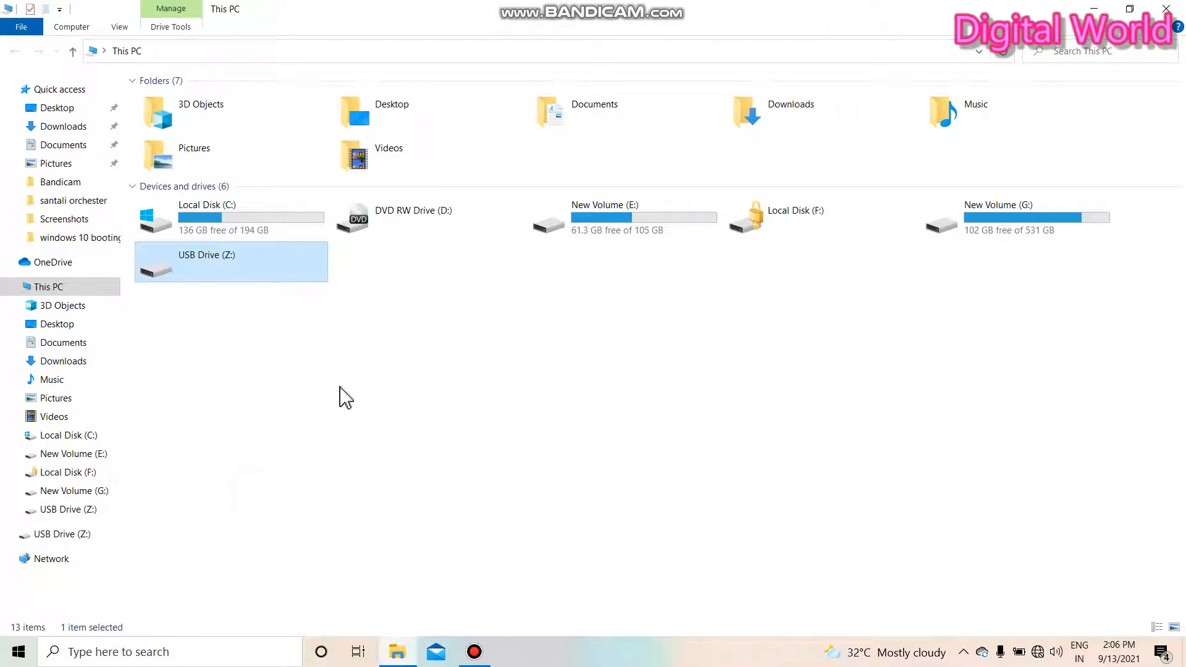
{"action": "mouse_move", "coordinate": [401, 366]}
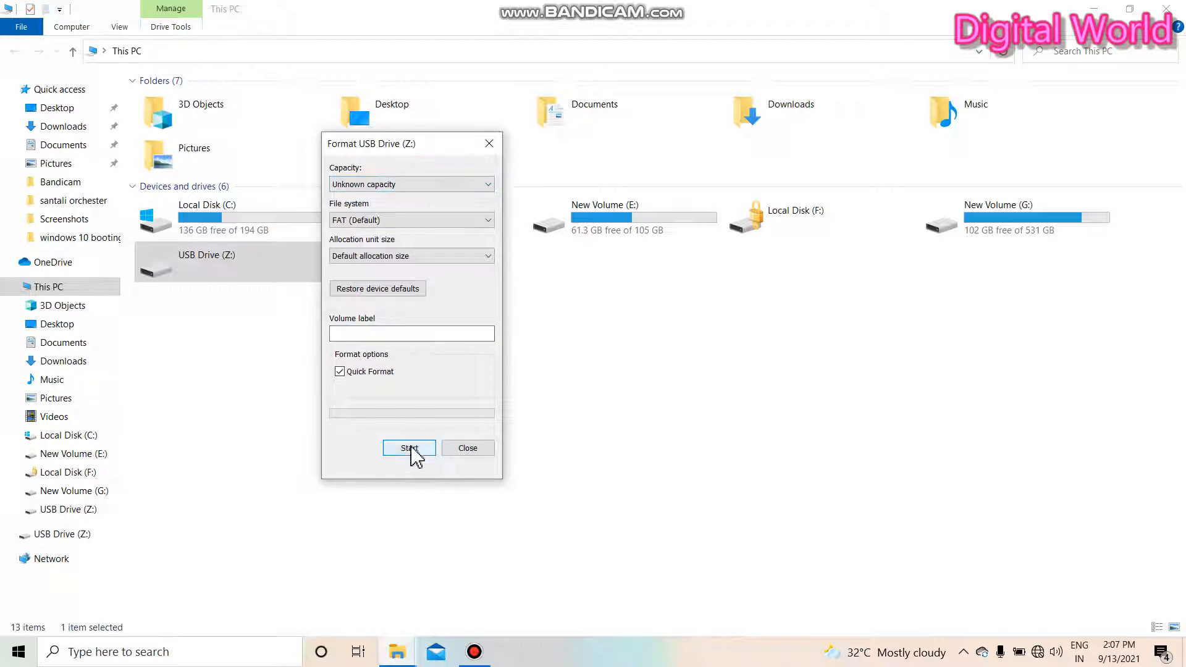
{"action": "left_click", "coordinate": [409, 447]}
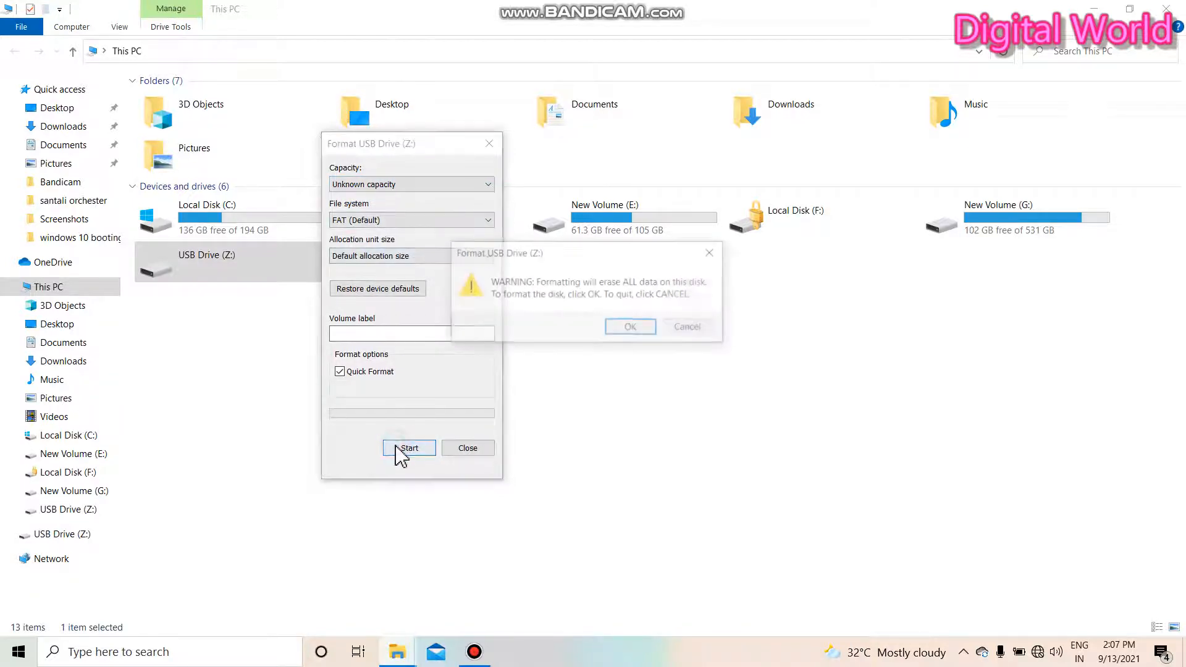
{"action": "left_click", "coordinate": [629, 327]}
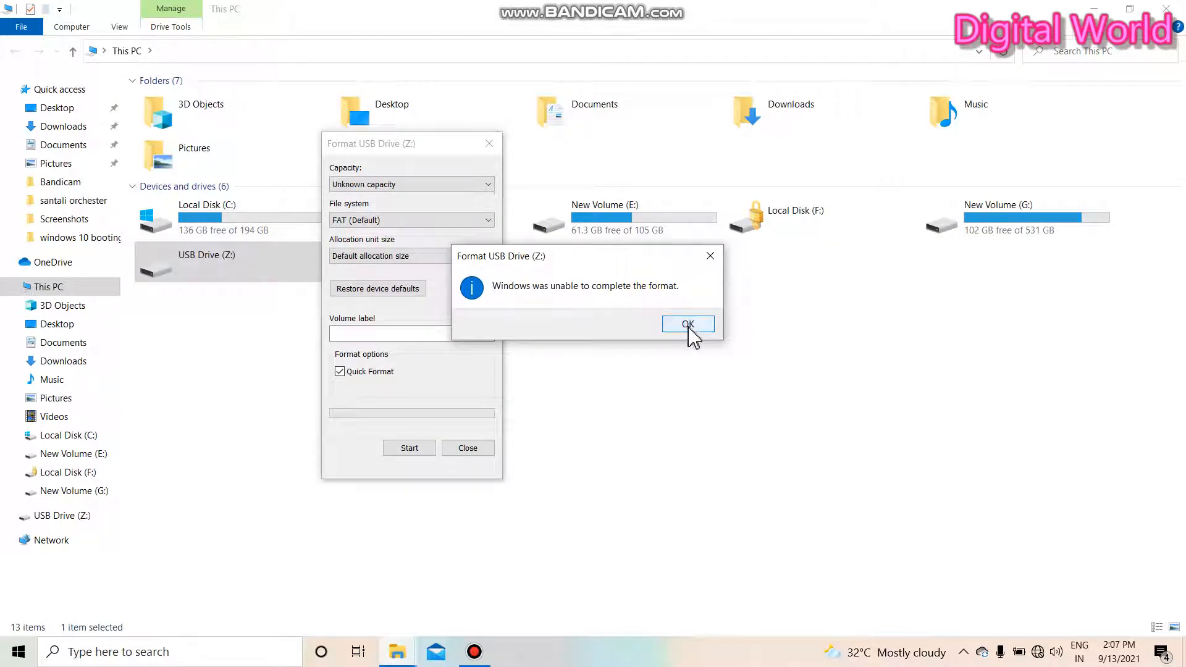
{"action": "left_click", "coordinate": [687, 323]}
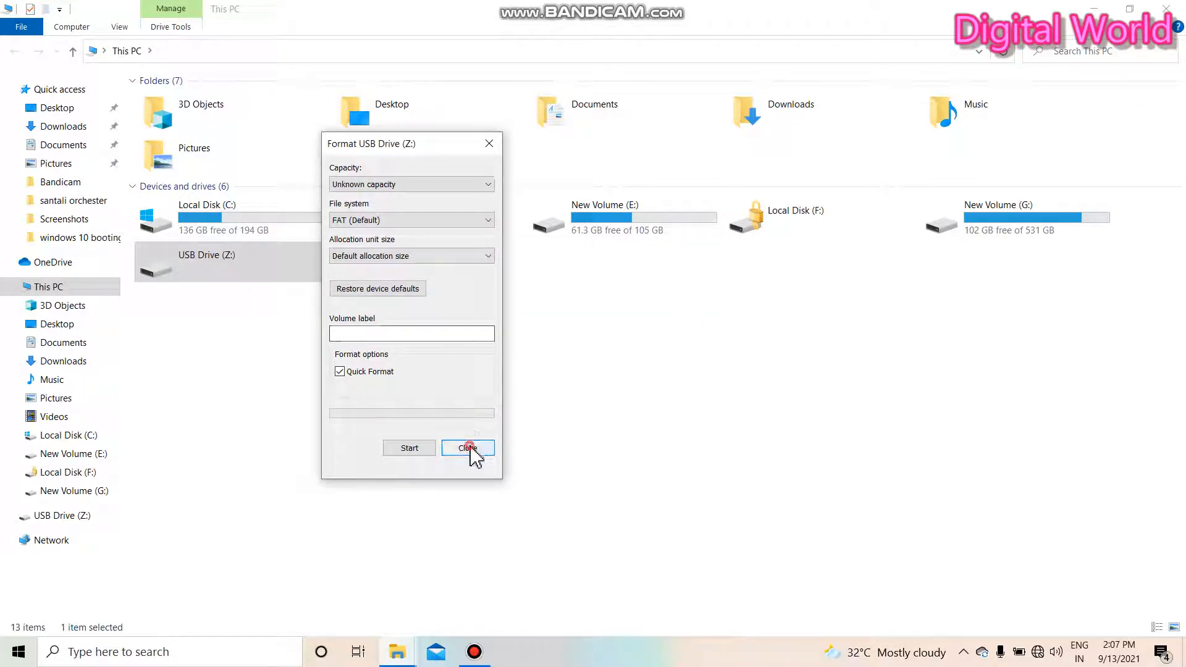
{"action": "left_click", "coordinate": [467, 447]}
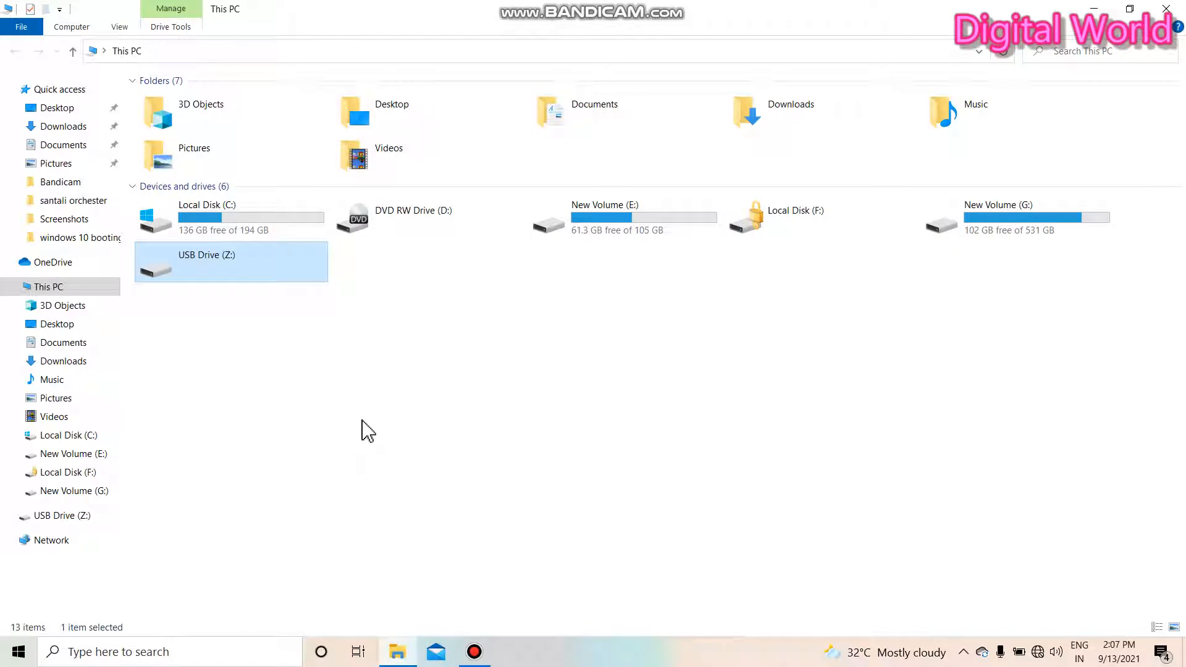
Step: Manage This PC and show Disk Management maximized with the 15.24 GB unallocated Disk 1
{"action": "right_click", "coordinate": [48, 286]}
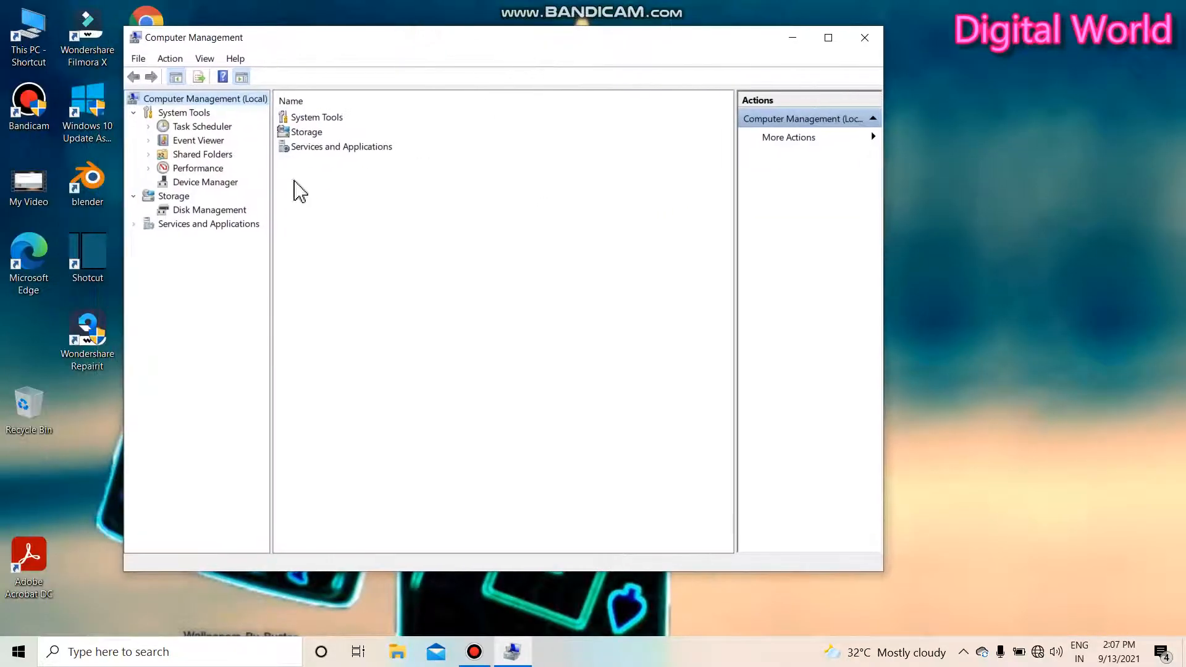
{"action": "left_click", "coordinate": [210, 210]}
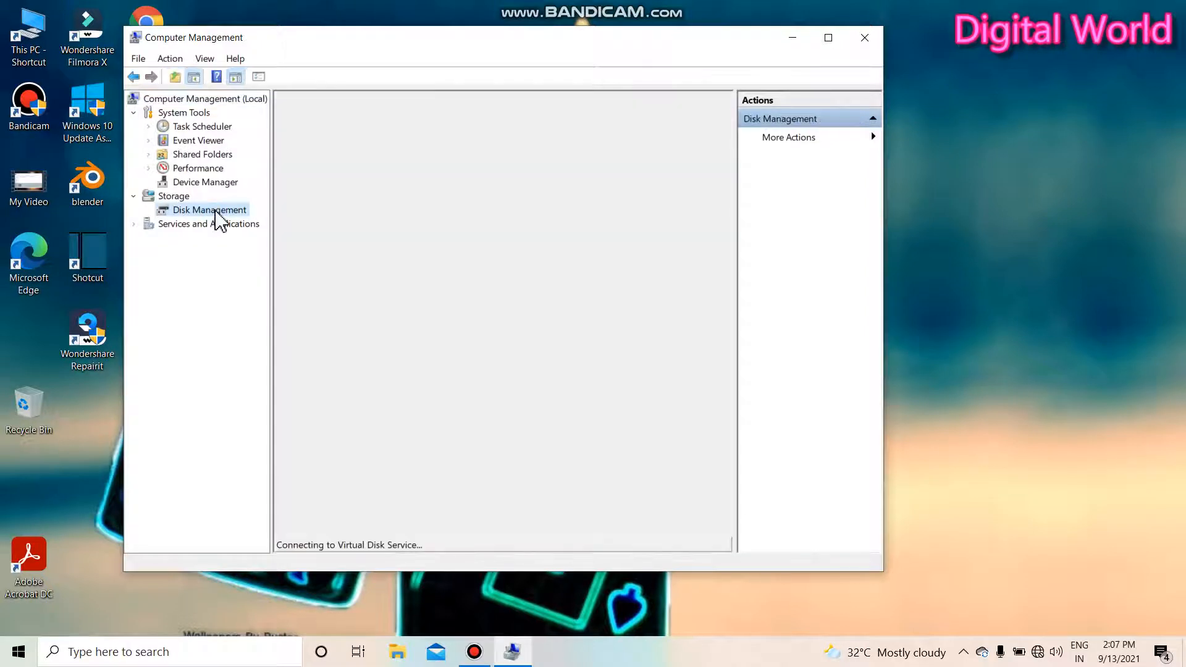
{"action": "left_click", "coordinate": [828, 37]}
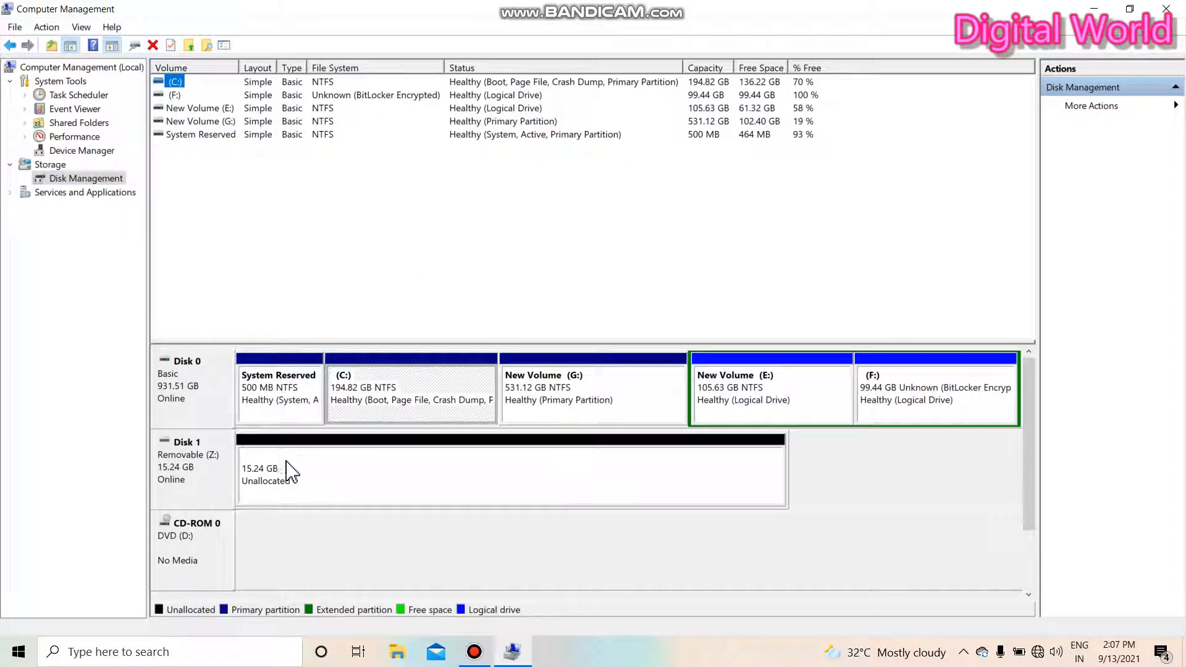
{"action": "mouse_move", "coordinate": [218, 496]}
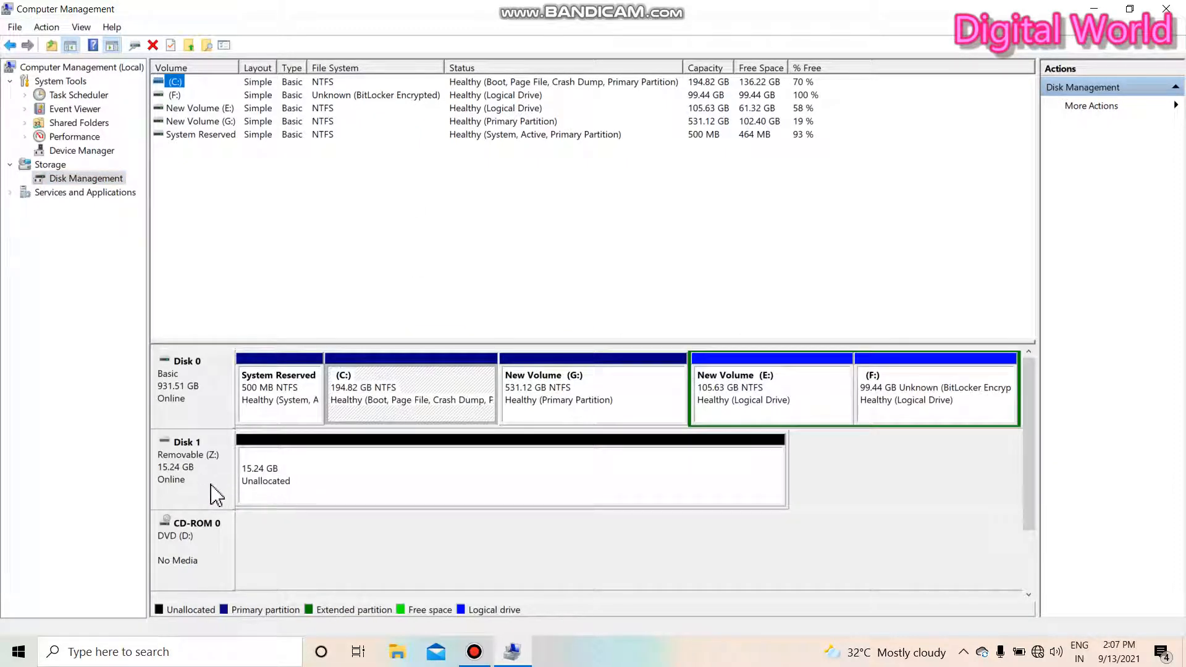
{"action": "mouse_move", "coordinate": [288, 463]}
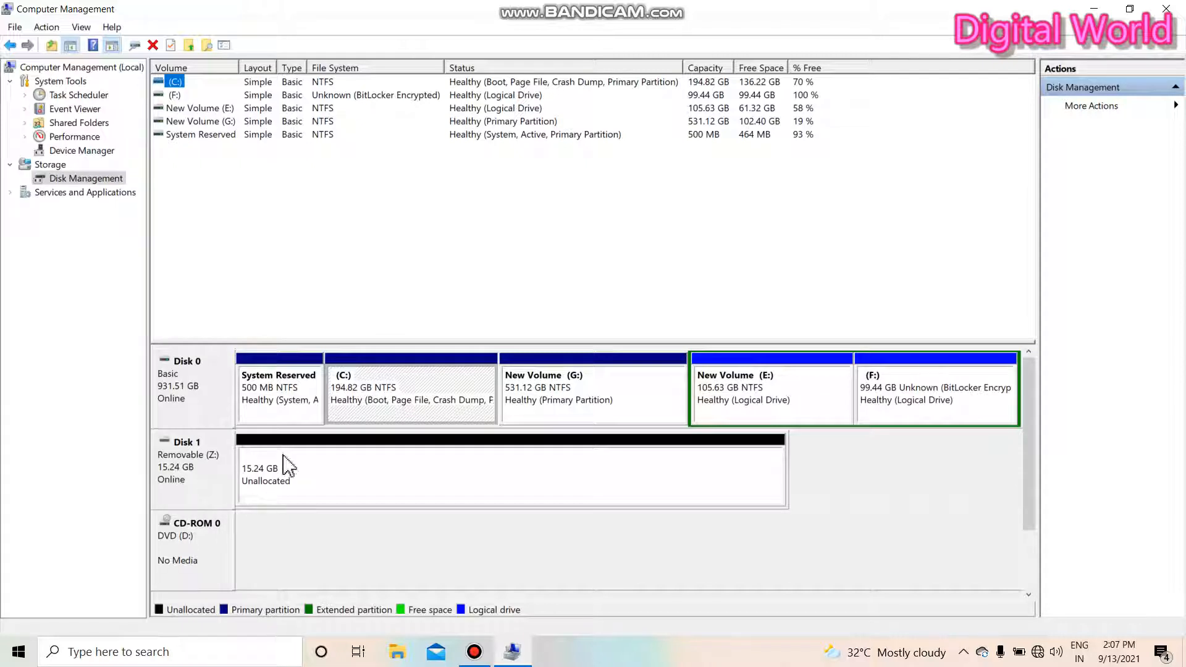
{"action": "mouse_move", "coordinate": [215, 481]}
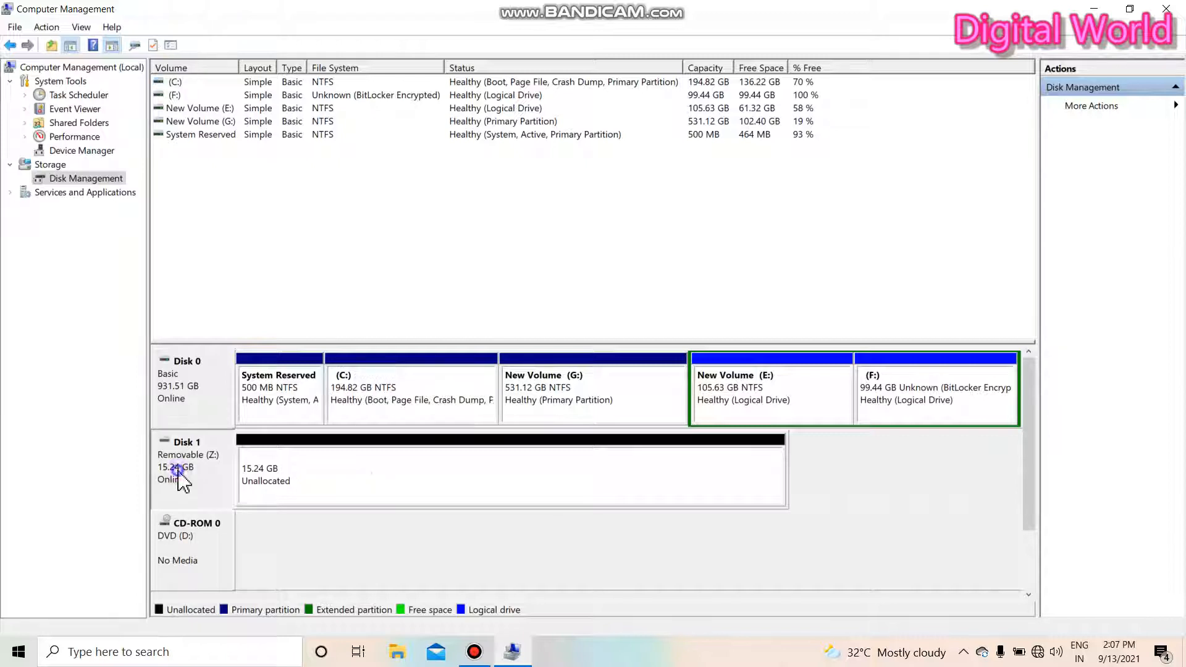
Step: Change Disk 1's drive letter from Z to U and confirm the warning
{"action": "right_click", "coordinate": [182, 467]}
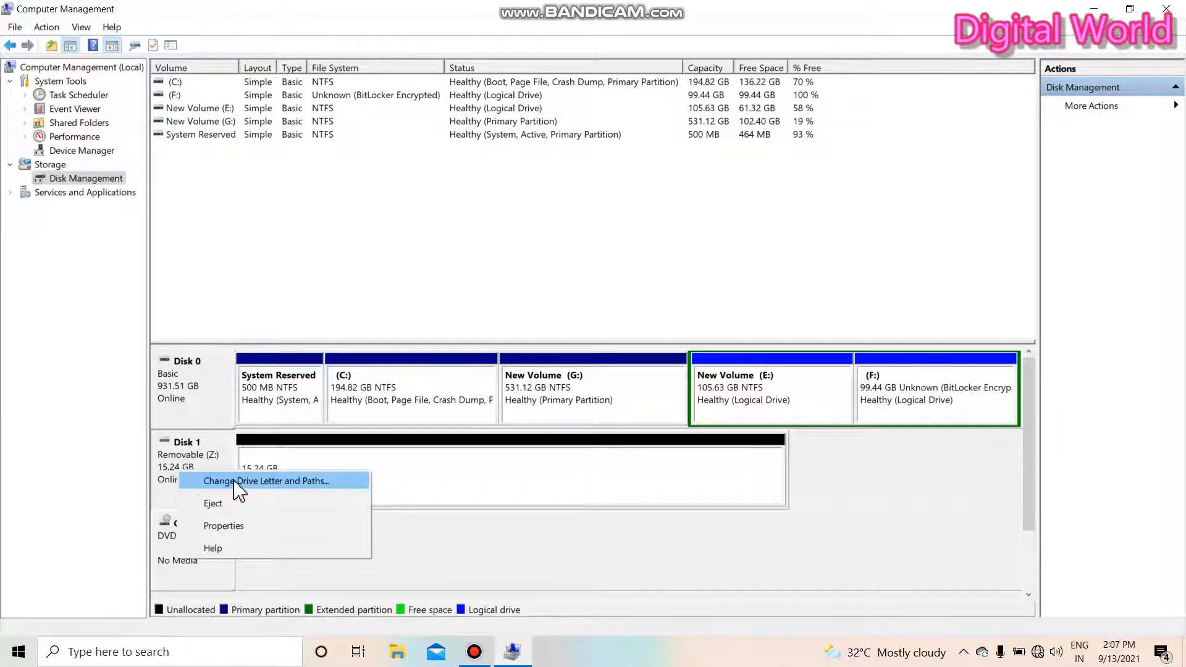
{"action": "left_click", "coordinate": [264, 480]}
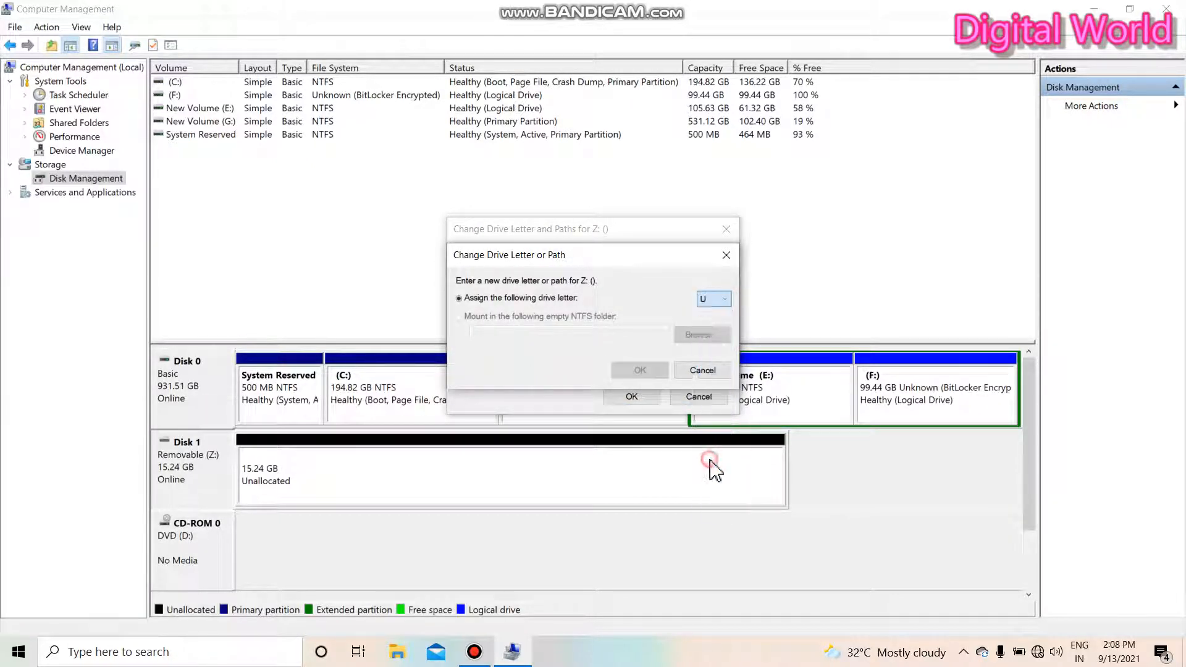
{"action": "left_click", "coordinate": [632, 396]}
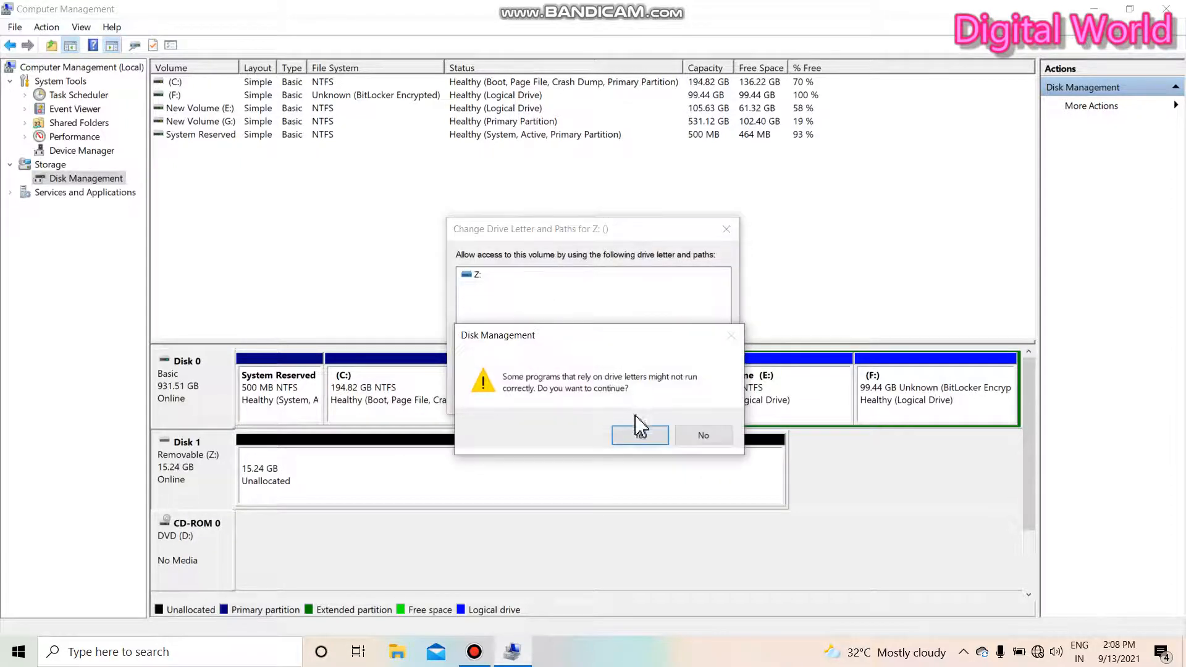
{"action": "left_click", "coordinate": [640, 435]}
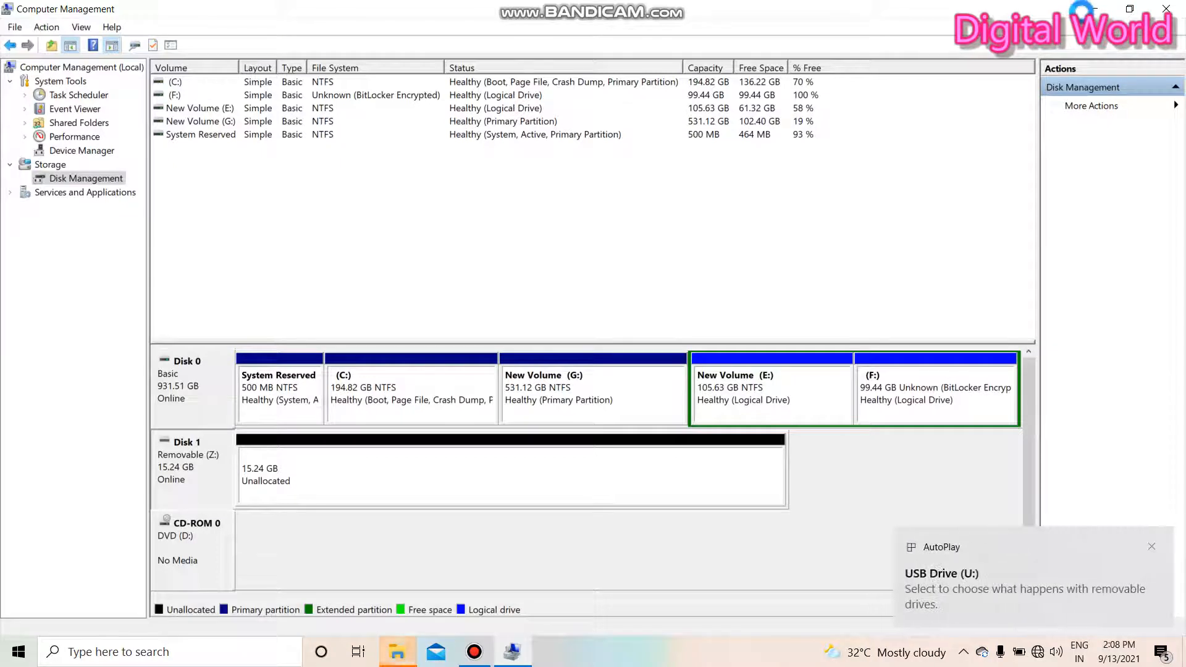
{"action": "mouse_move", "coordinate": [1043, 608]}
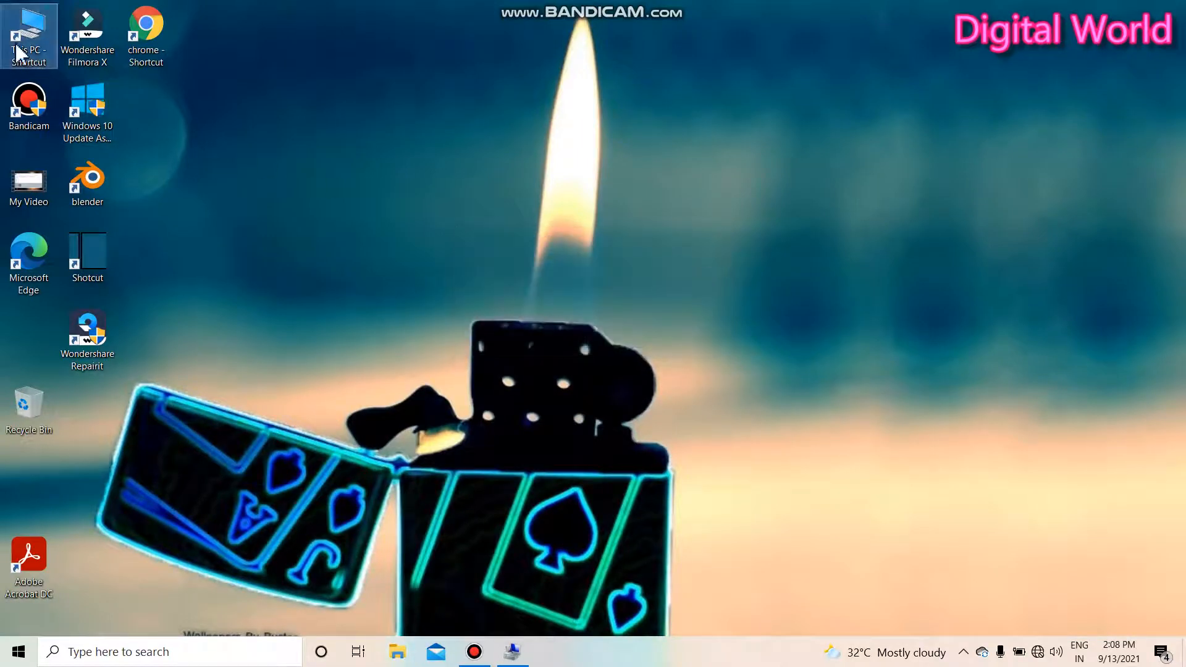
Step: Quick-format USB Drive (U:) from This PC, acknowledge the failure and close the format window
{"action": "double_click", "coordinate": [29, 29]}
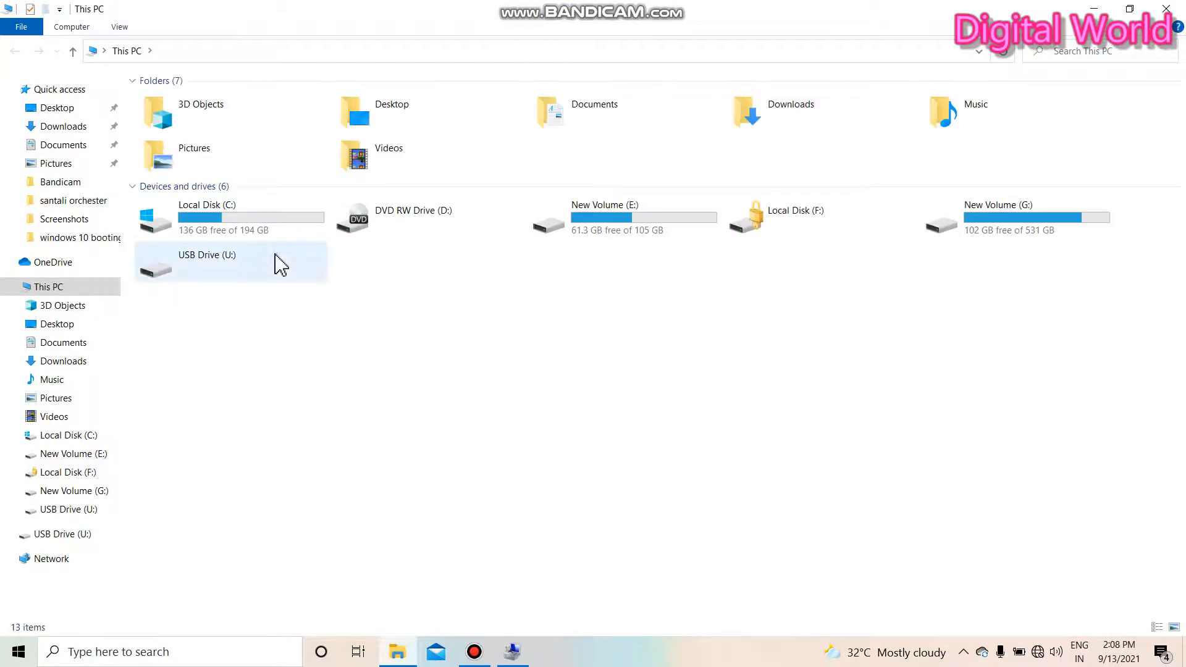
{"action": "right_click", "coordinate": [207, 265]}
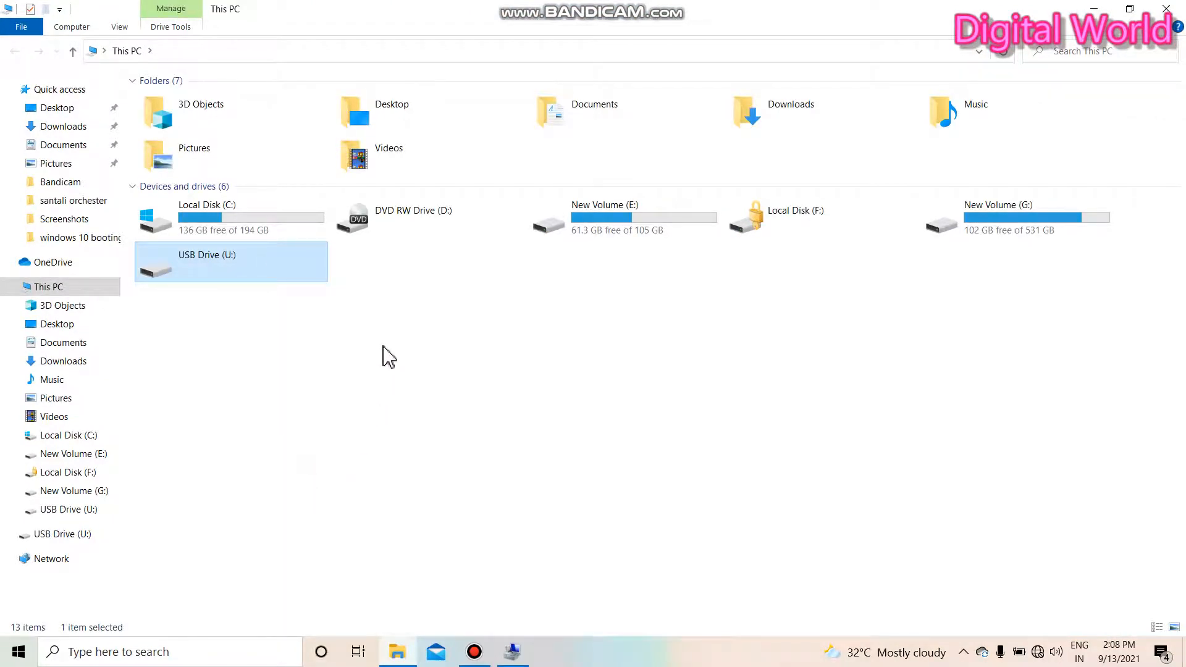
{"action": "mouse_move", "coordinate": [450, 299]}
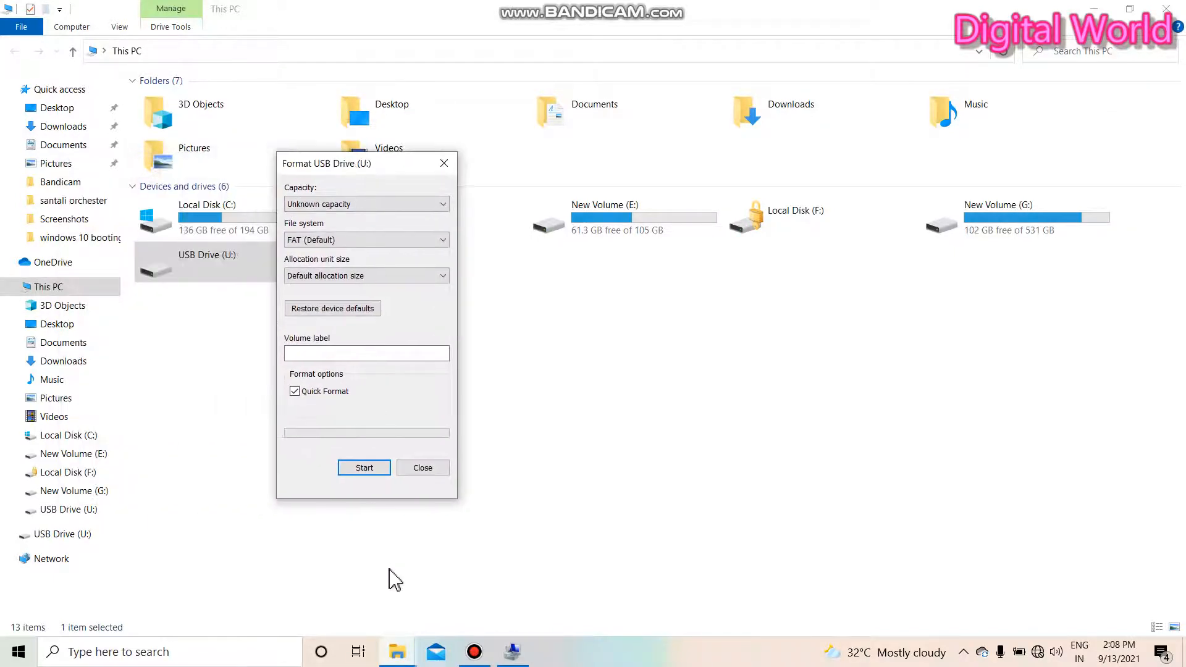
{"action": "left_click", "coordinate": [363, 467]}
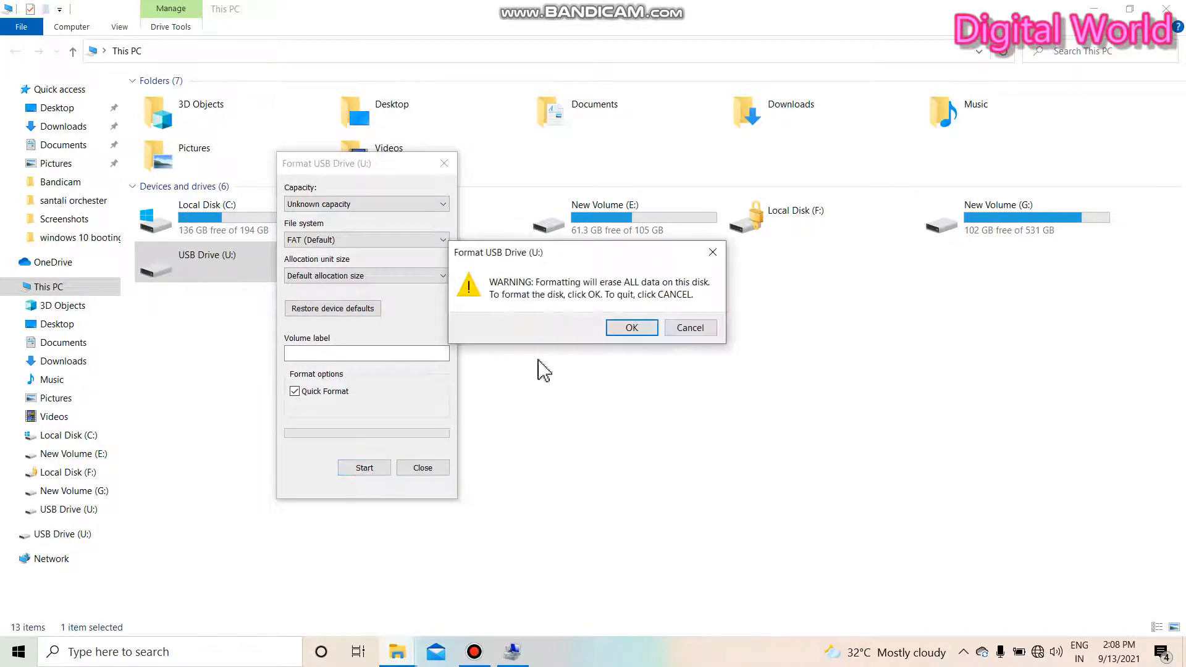
{"action": "left_click", "coordinate": [631, 327]}
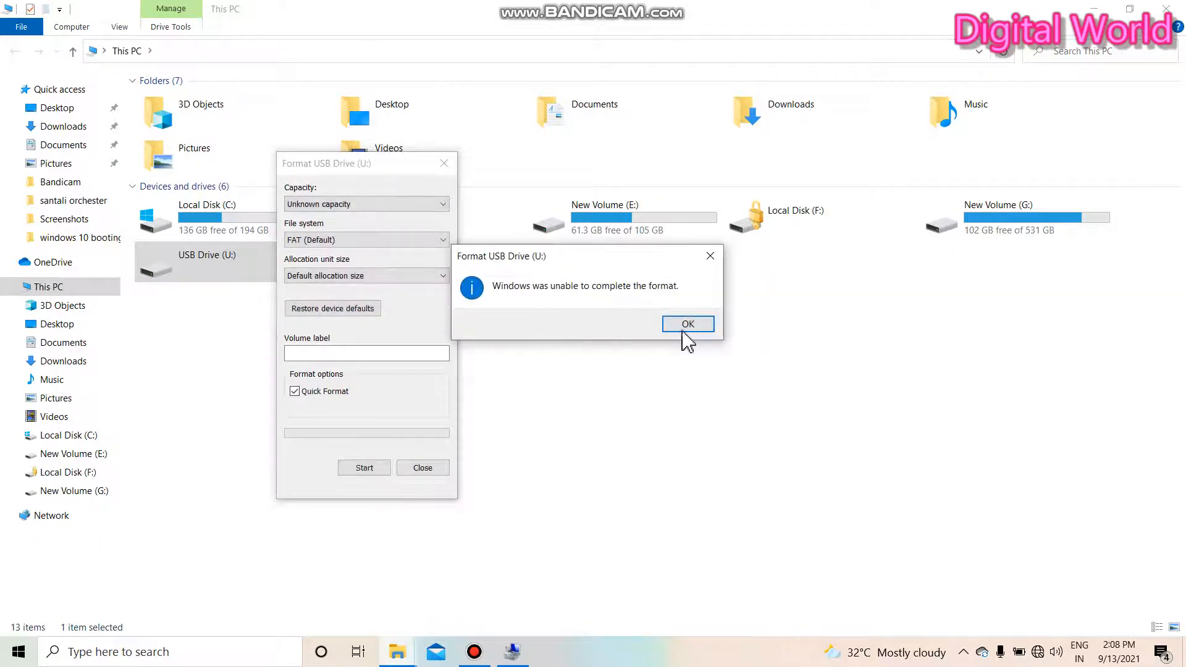
{"action": "left_click", "coordinate": [687, 324]}
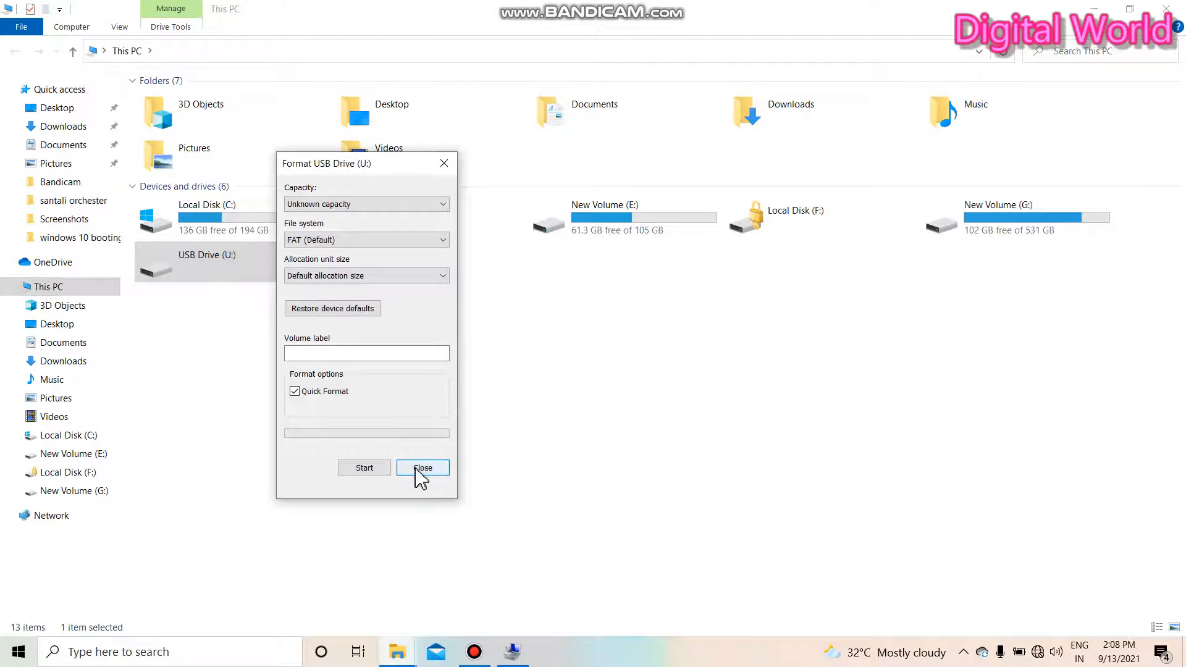
{"action": "left_click", "coordinate": [423, 467]}
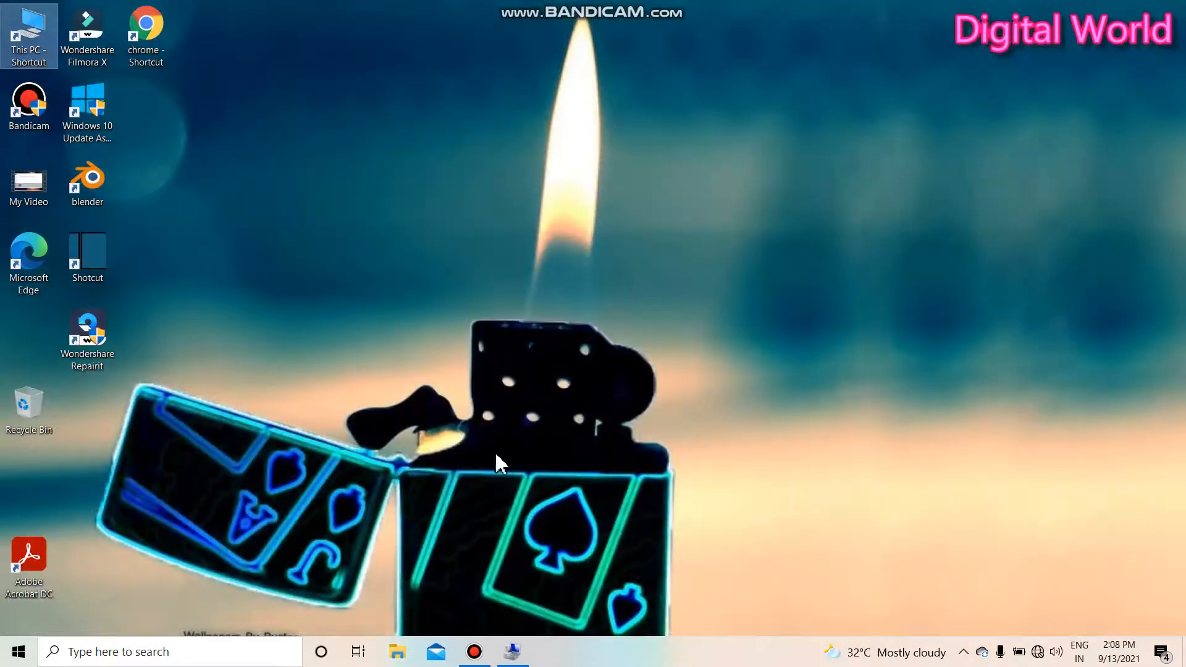
{"action": "mouse_move", "coordinate": [496, 380]}
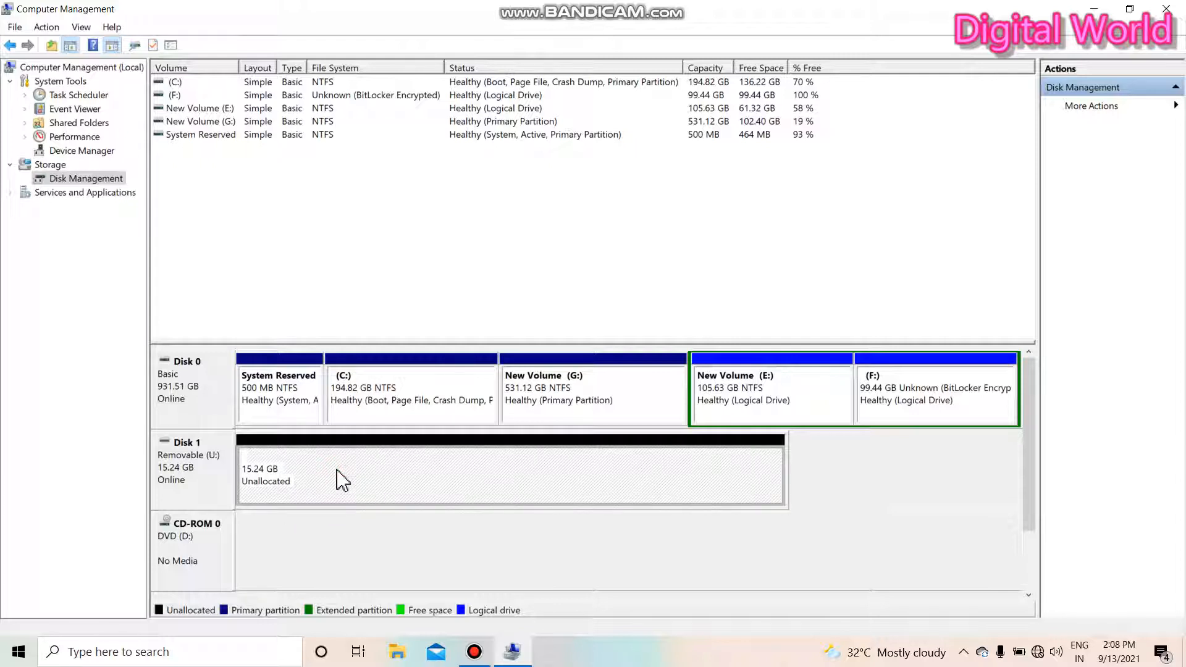
Step: Bring up the volume menu for Disk 1's 15.24 GB unallocated space
{"action": "right_click", "coordinate": [341, 477]}
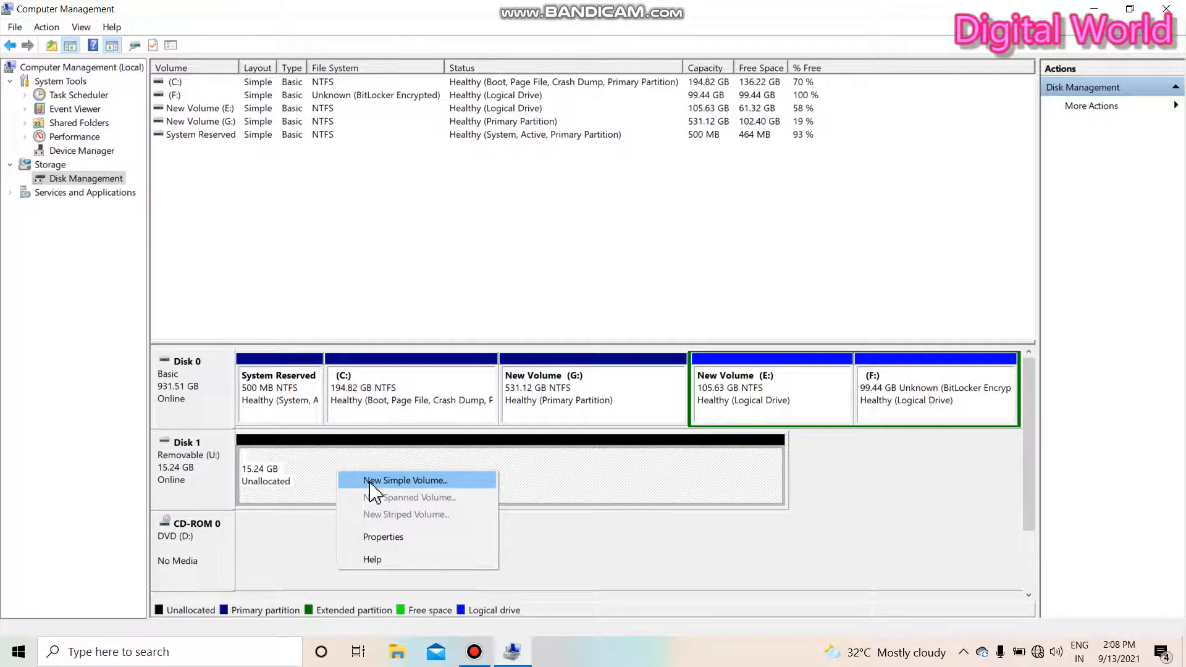
Step: Run New Simple Volume with full 15599 MB size, letter H and FAT32, then finish
{"action": "left_click", "coordinate": [405, 481]}
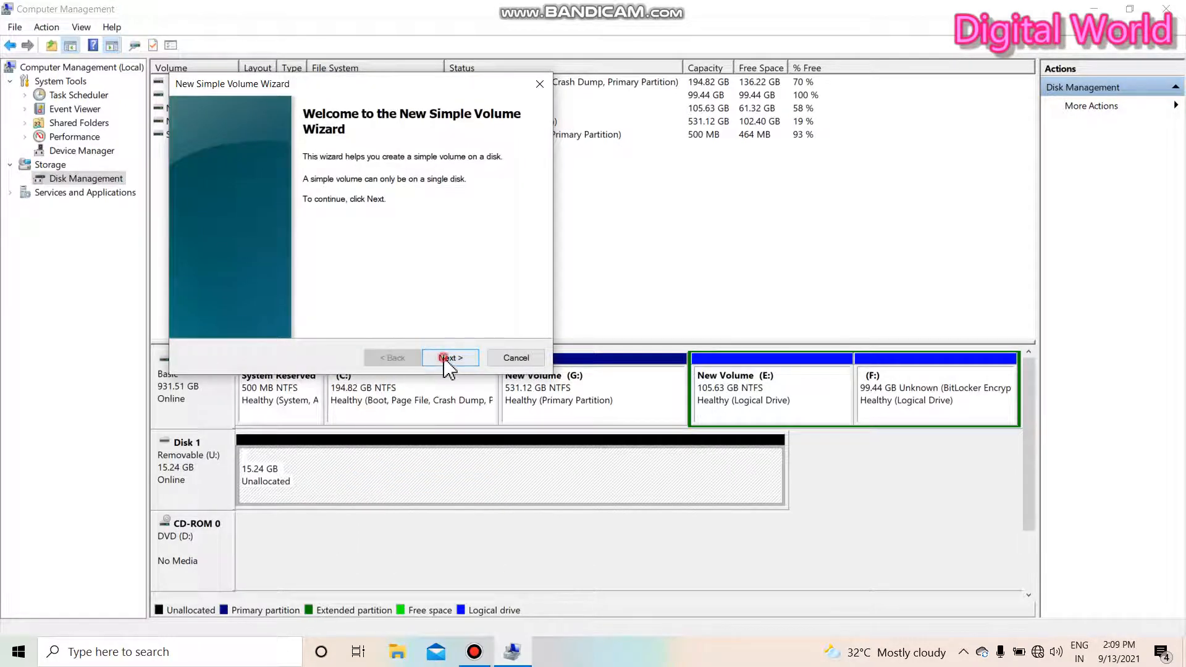
{"action": "left_click", "coordinate": [450, 357]}
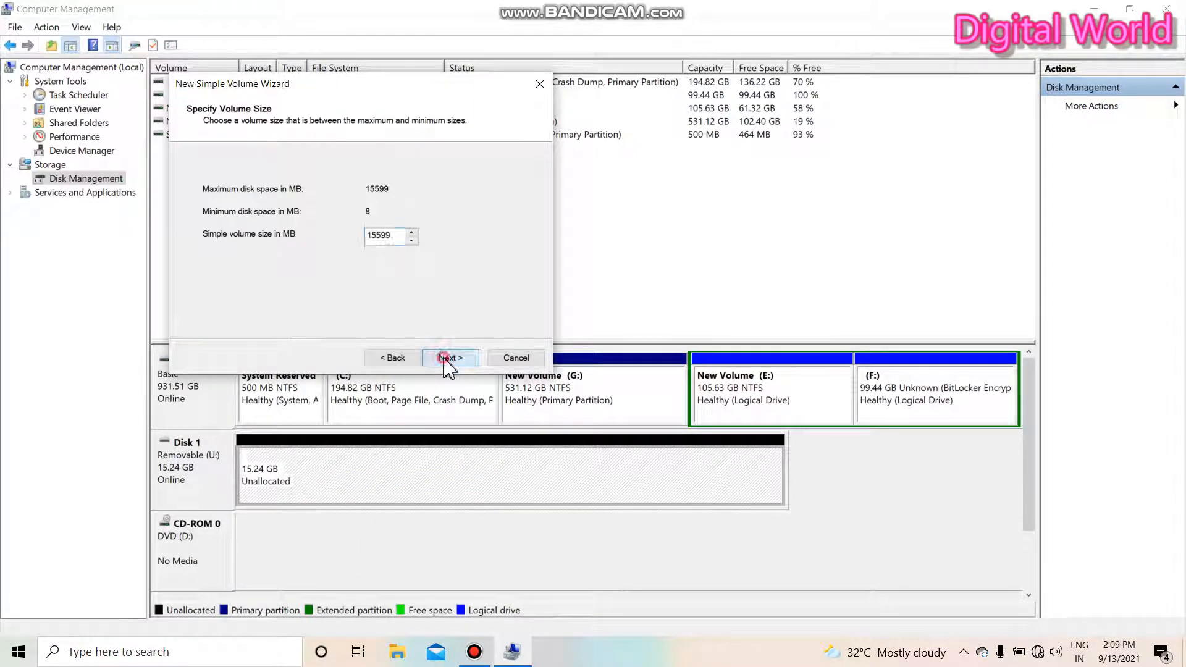
{"action": "left_click", "coordinate": [450, 357]}
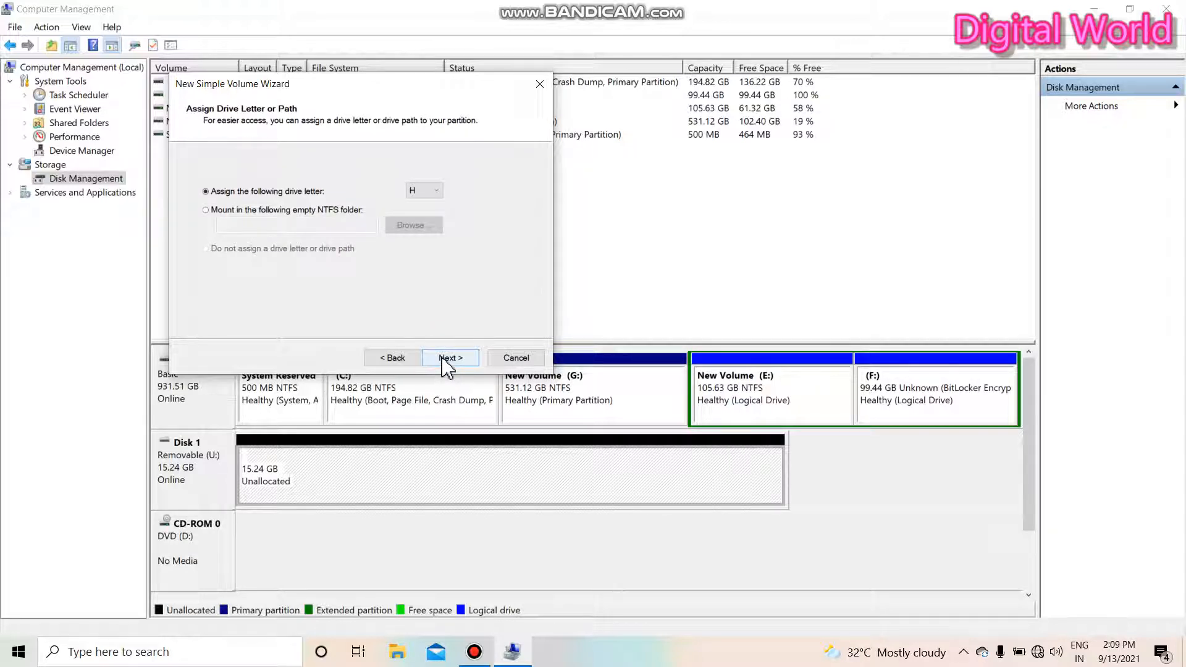
{"action": "left_click", "coordinate": [450, 357]}
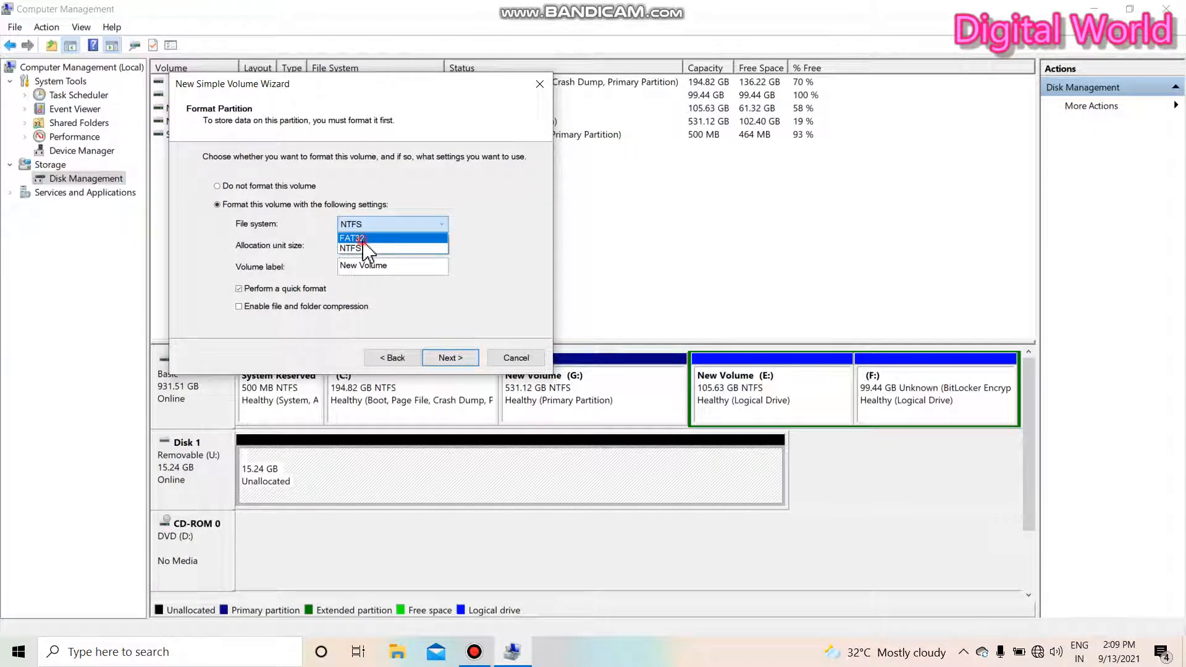
{"action": "left_click", "coordinate": [351, 237]}
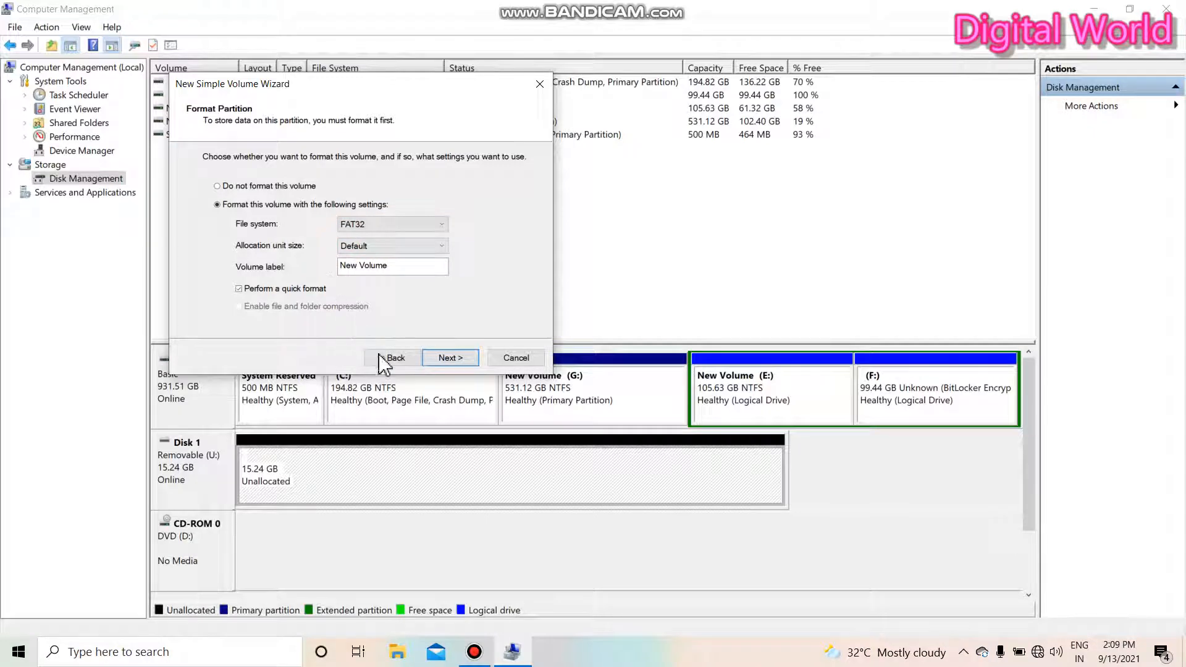
{"action": "left_click", "coordinate": [450, 357]}
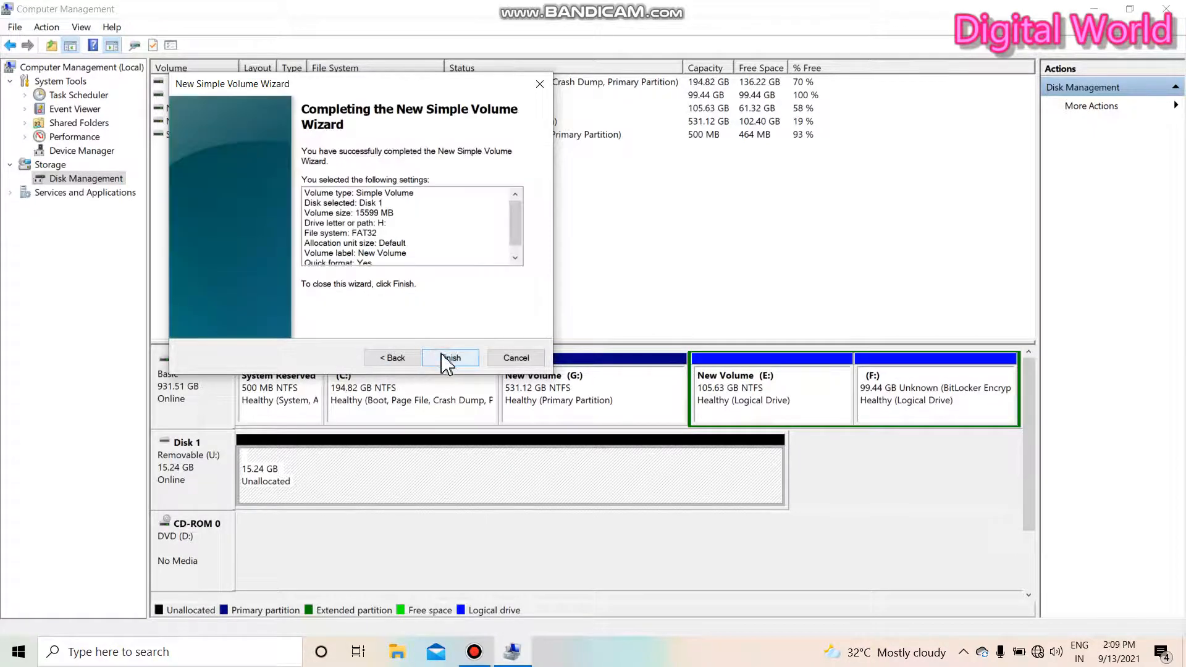
{"action": "left_click", "coordinate": [450, 357]}
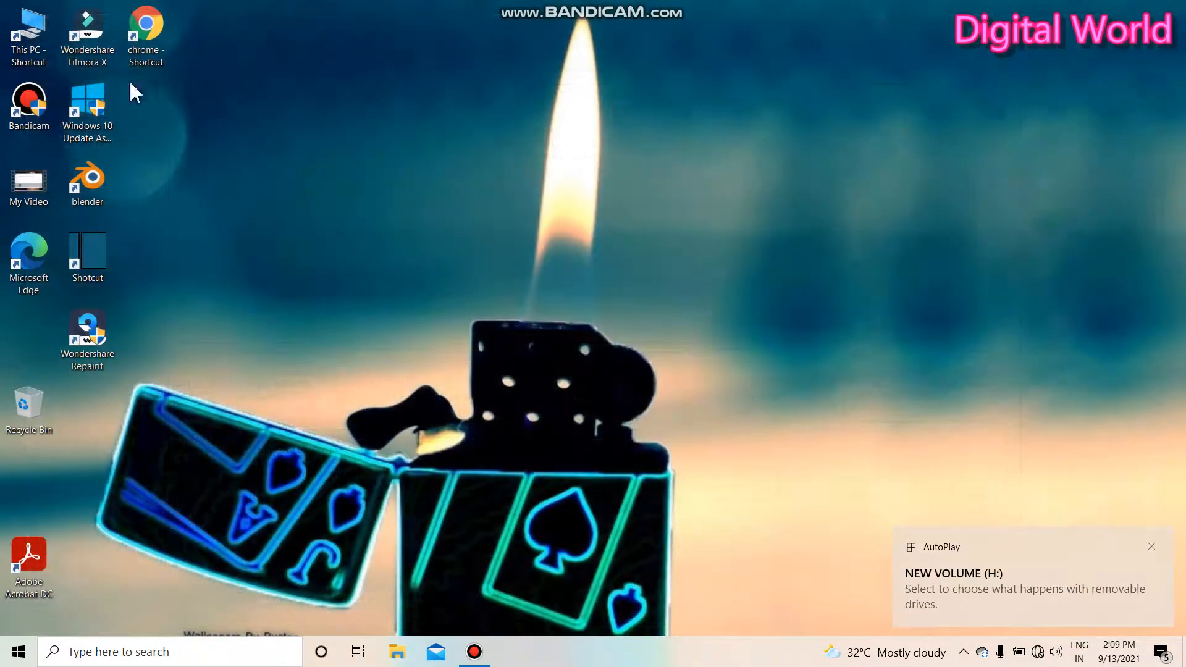
Step: Show This PC listing NEW VOLUME (H:) and bring up that drive's context menu
{"action": "double_click", "coordinate": [28, 29]}
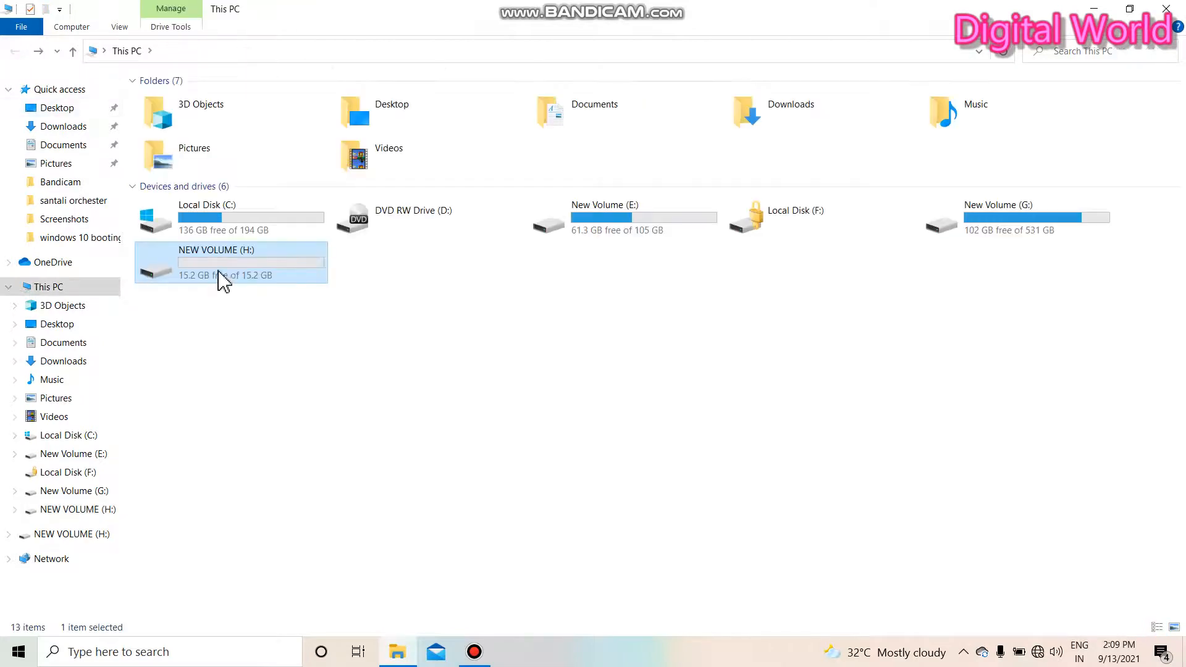
{"action": "right_click", "coordinate": [231, 262]}
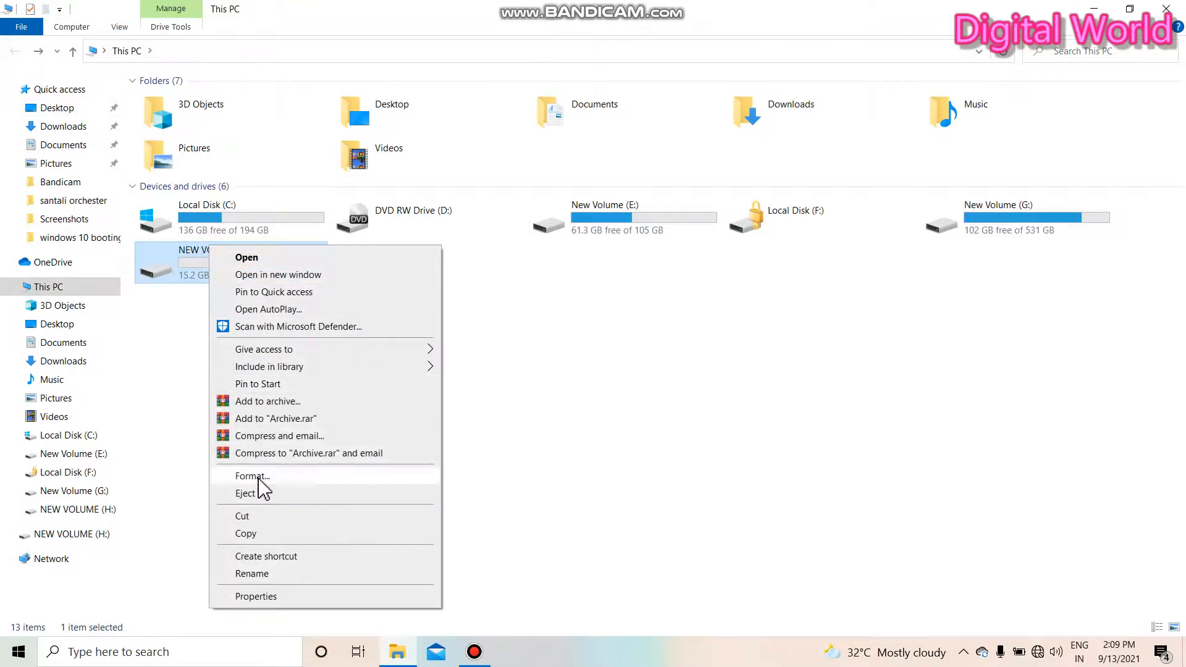
Step: Quick-format NEW VOLUME (H:) as FAT32, acknowledge completion, close it and restore Bandicam
{"action": "left_click", "coordinate": [252, 476]}
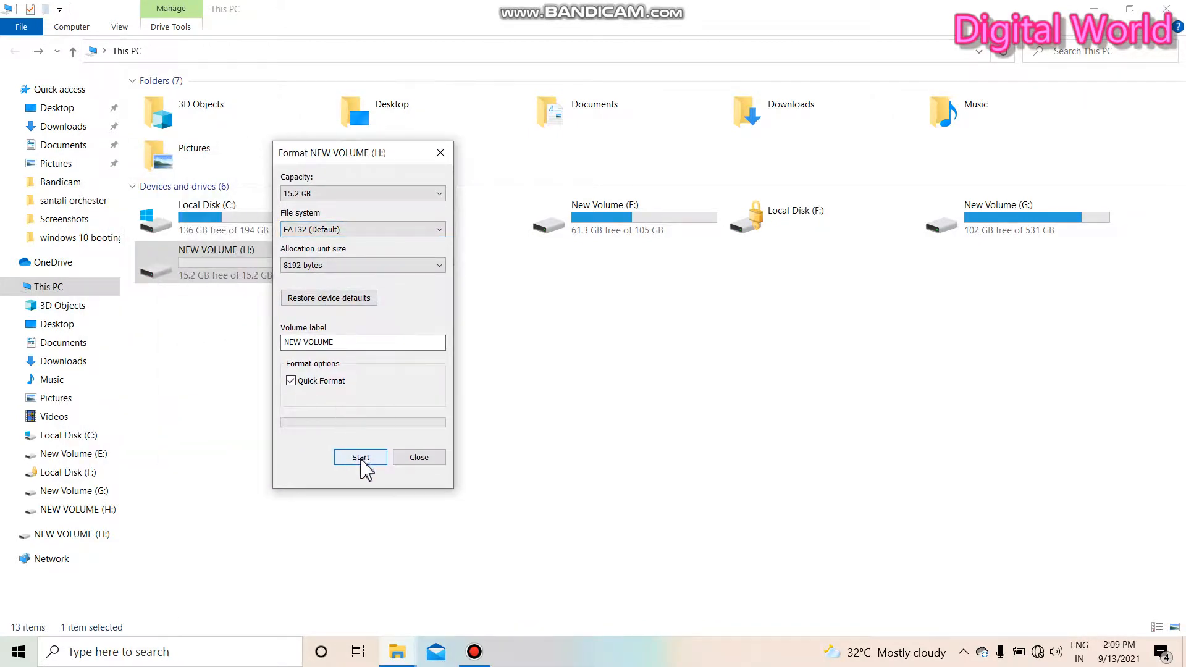
{"action": "left_click", "coordinate": [360, 457]}
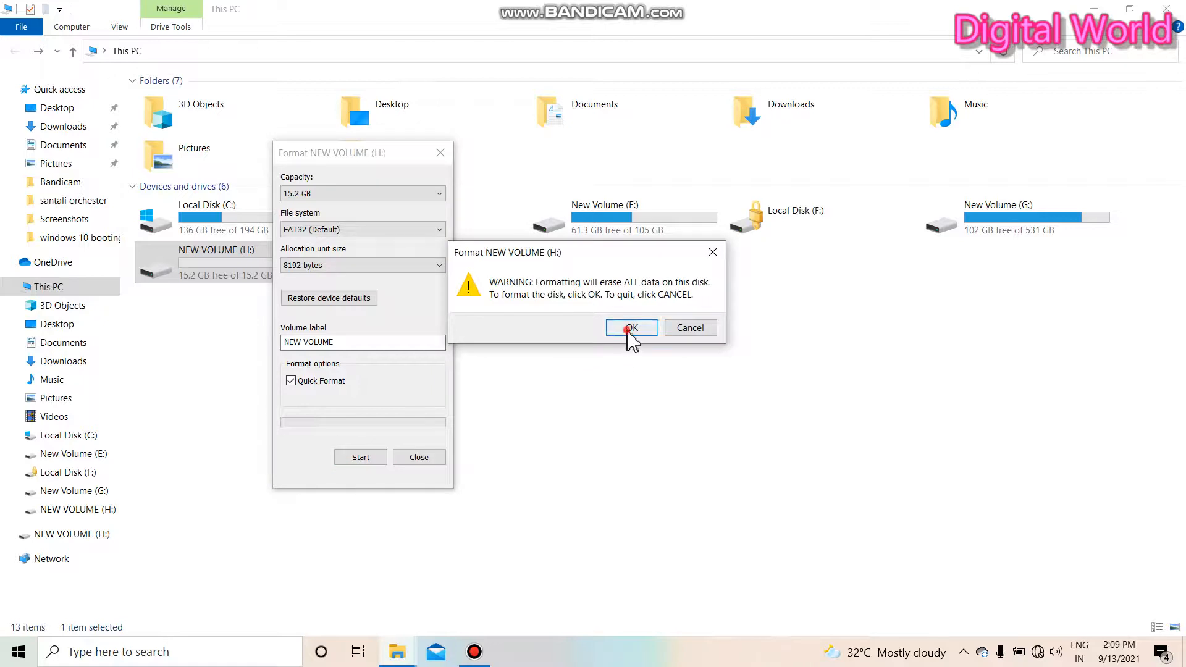
{"action": "left_click", "coordinate": [632, 327]}
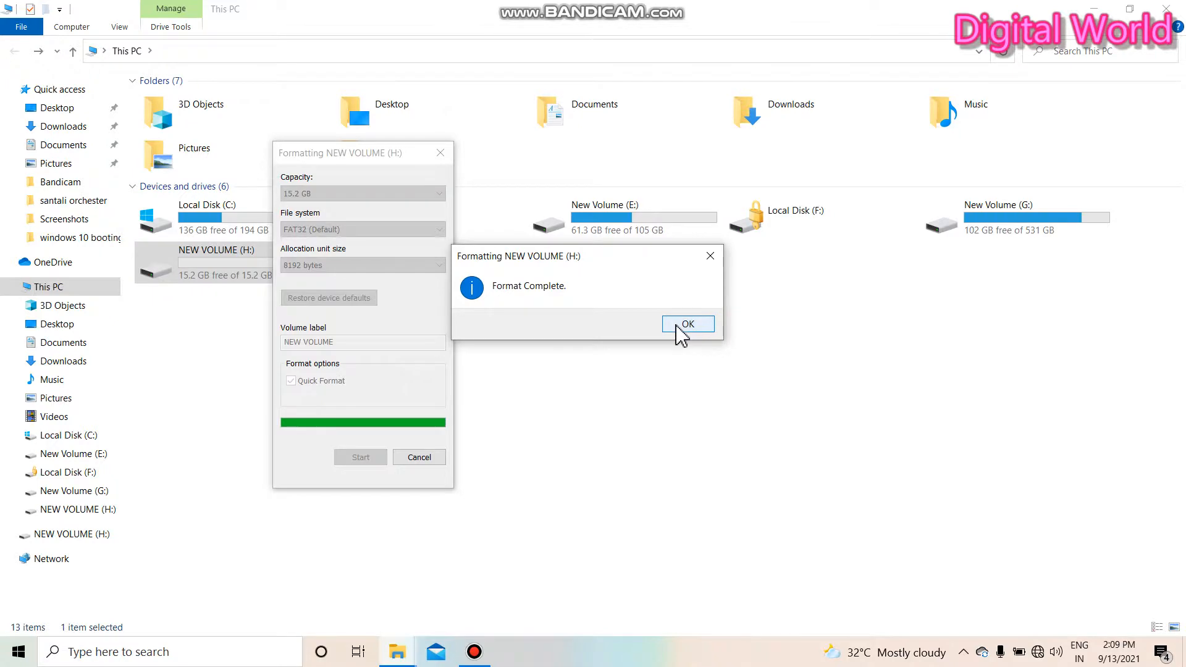
{"action": "left_click", "coordinate": [687, 324]}
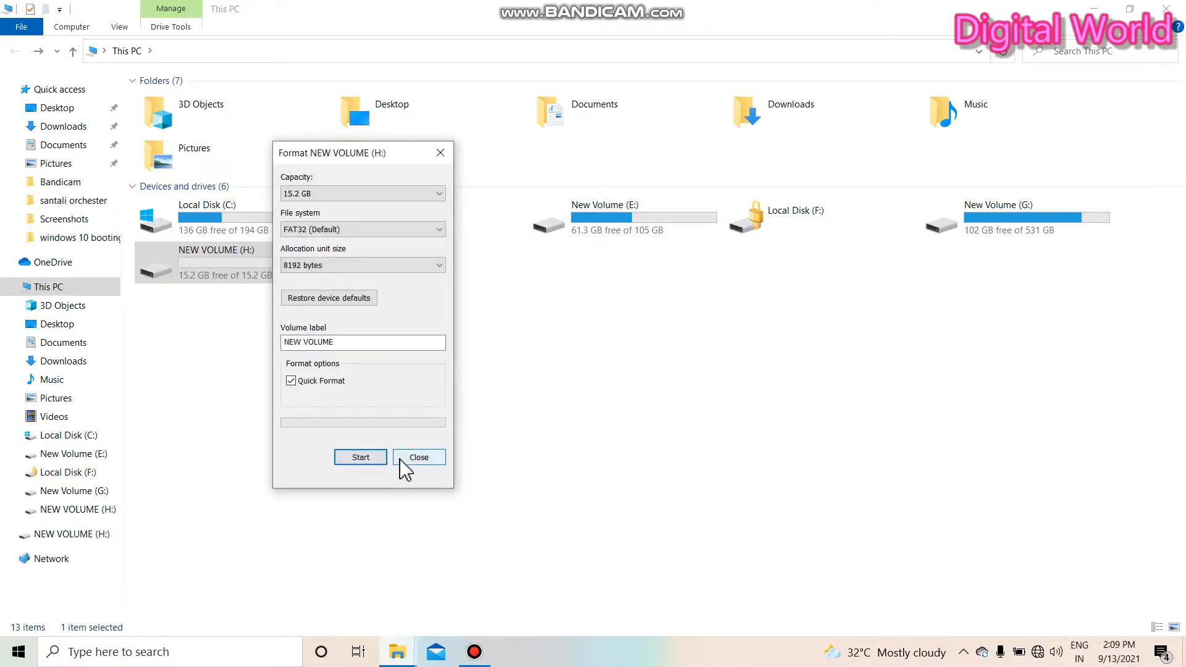
{"action": "left_click", "coordinate": [419, 457]}
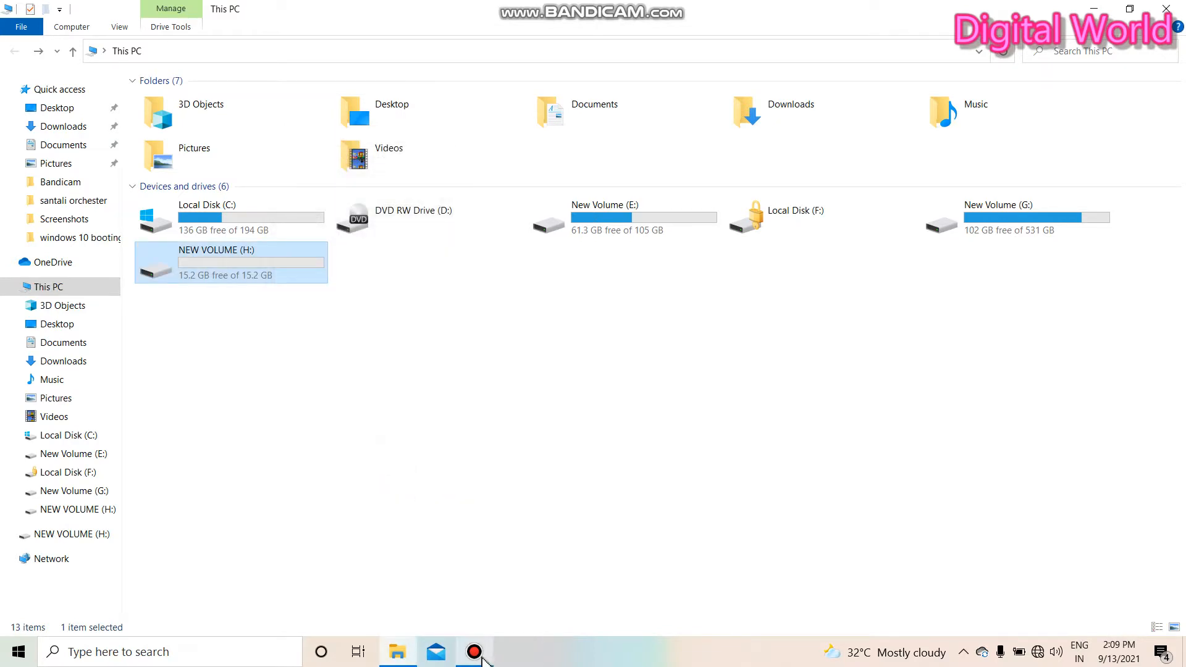
{"action": "left_click", "coordinate": [474, 651]}
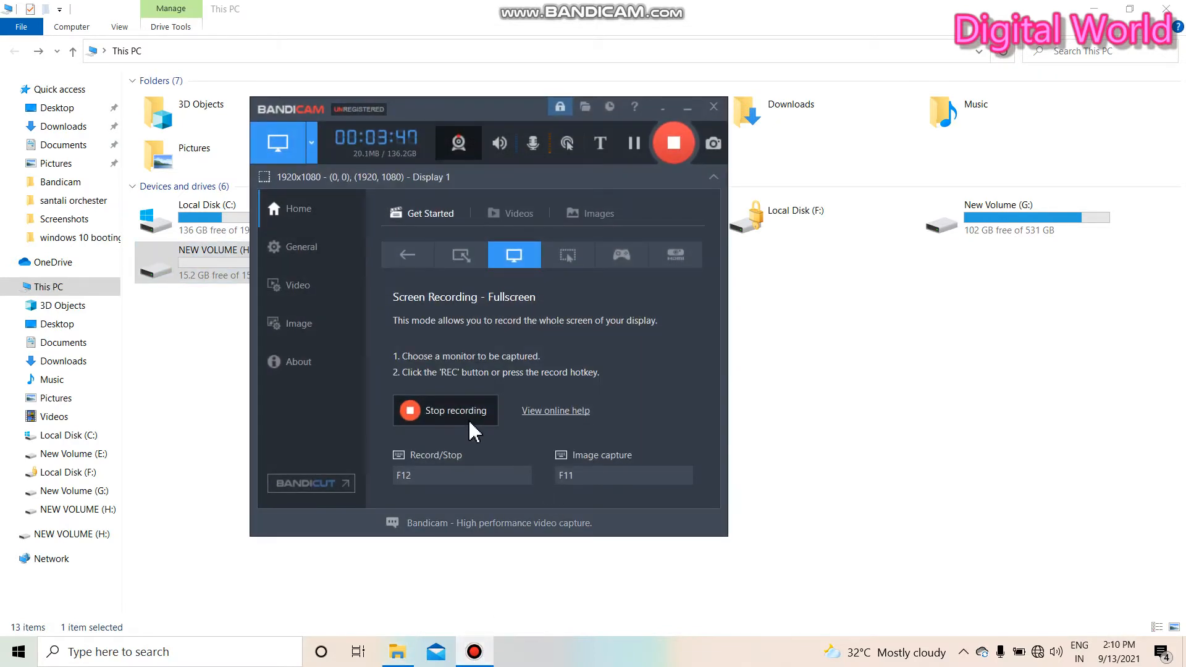